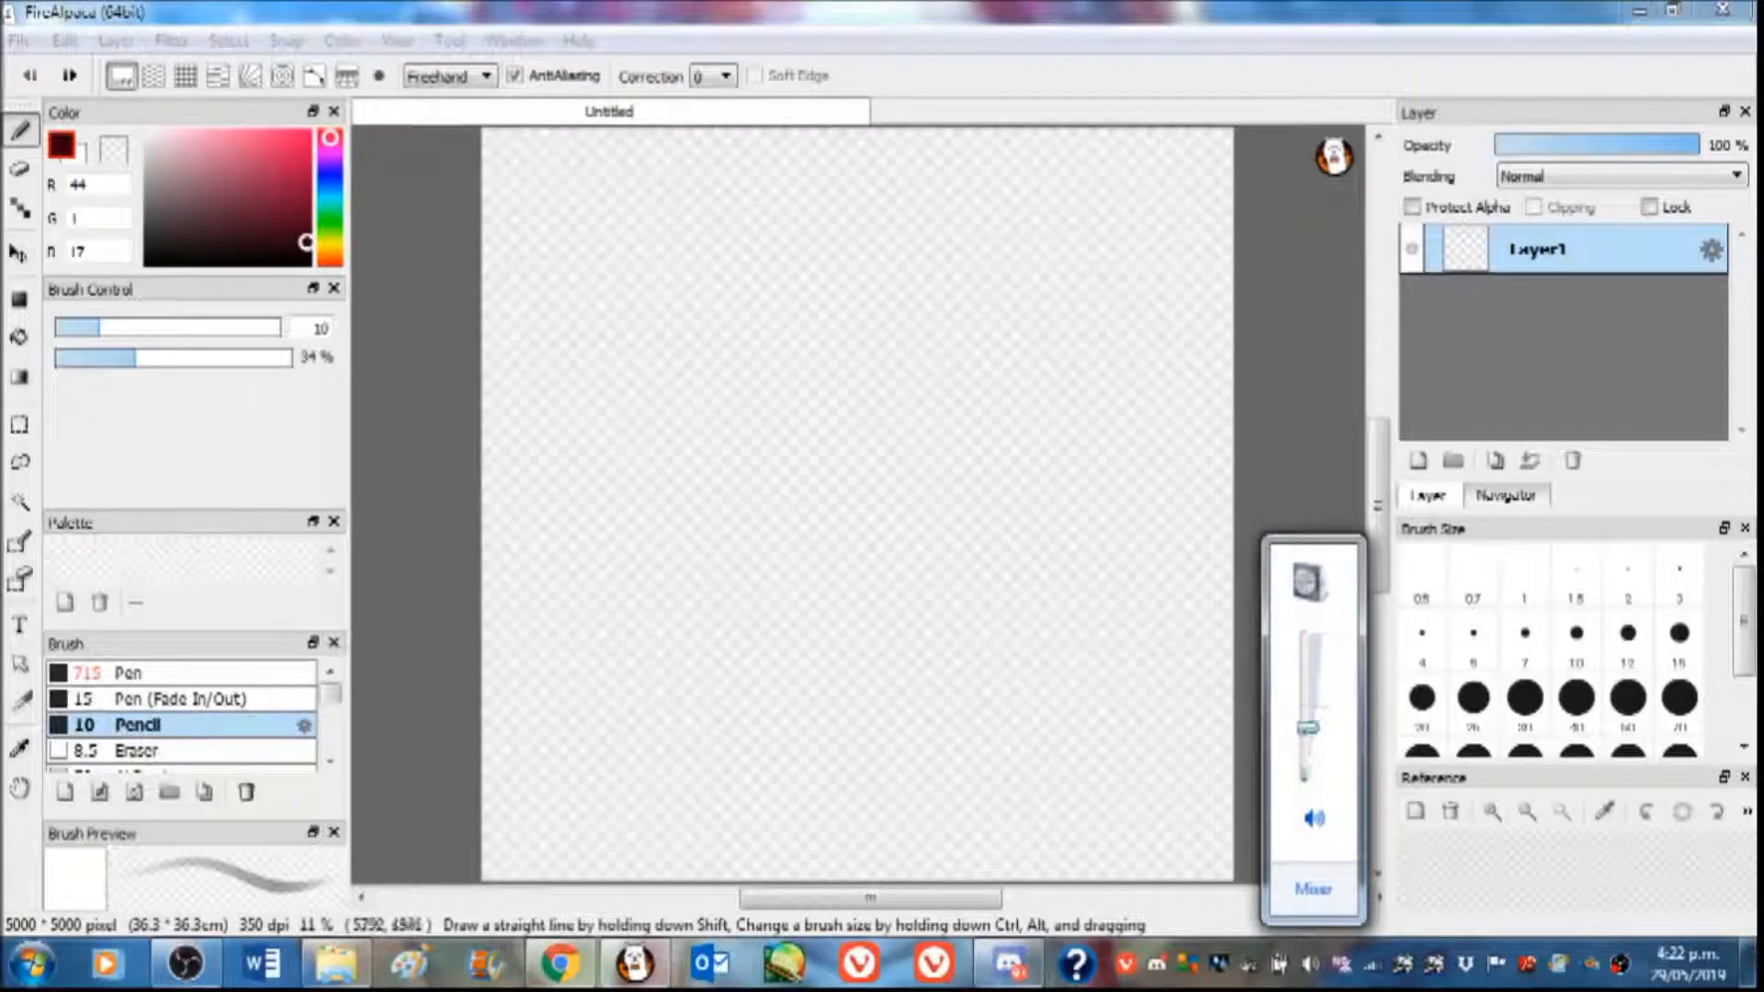
Block in brown and cream shapes, smudge them together, and airbrush soft light tones on Layer2
drag(697, 203, 663, 506)
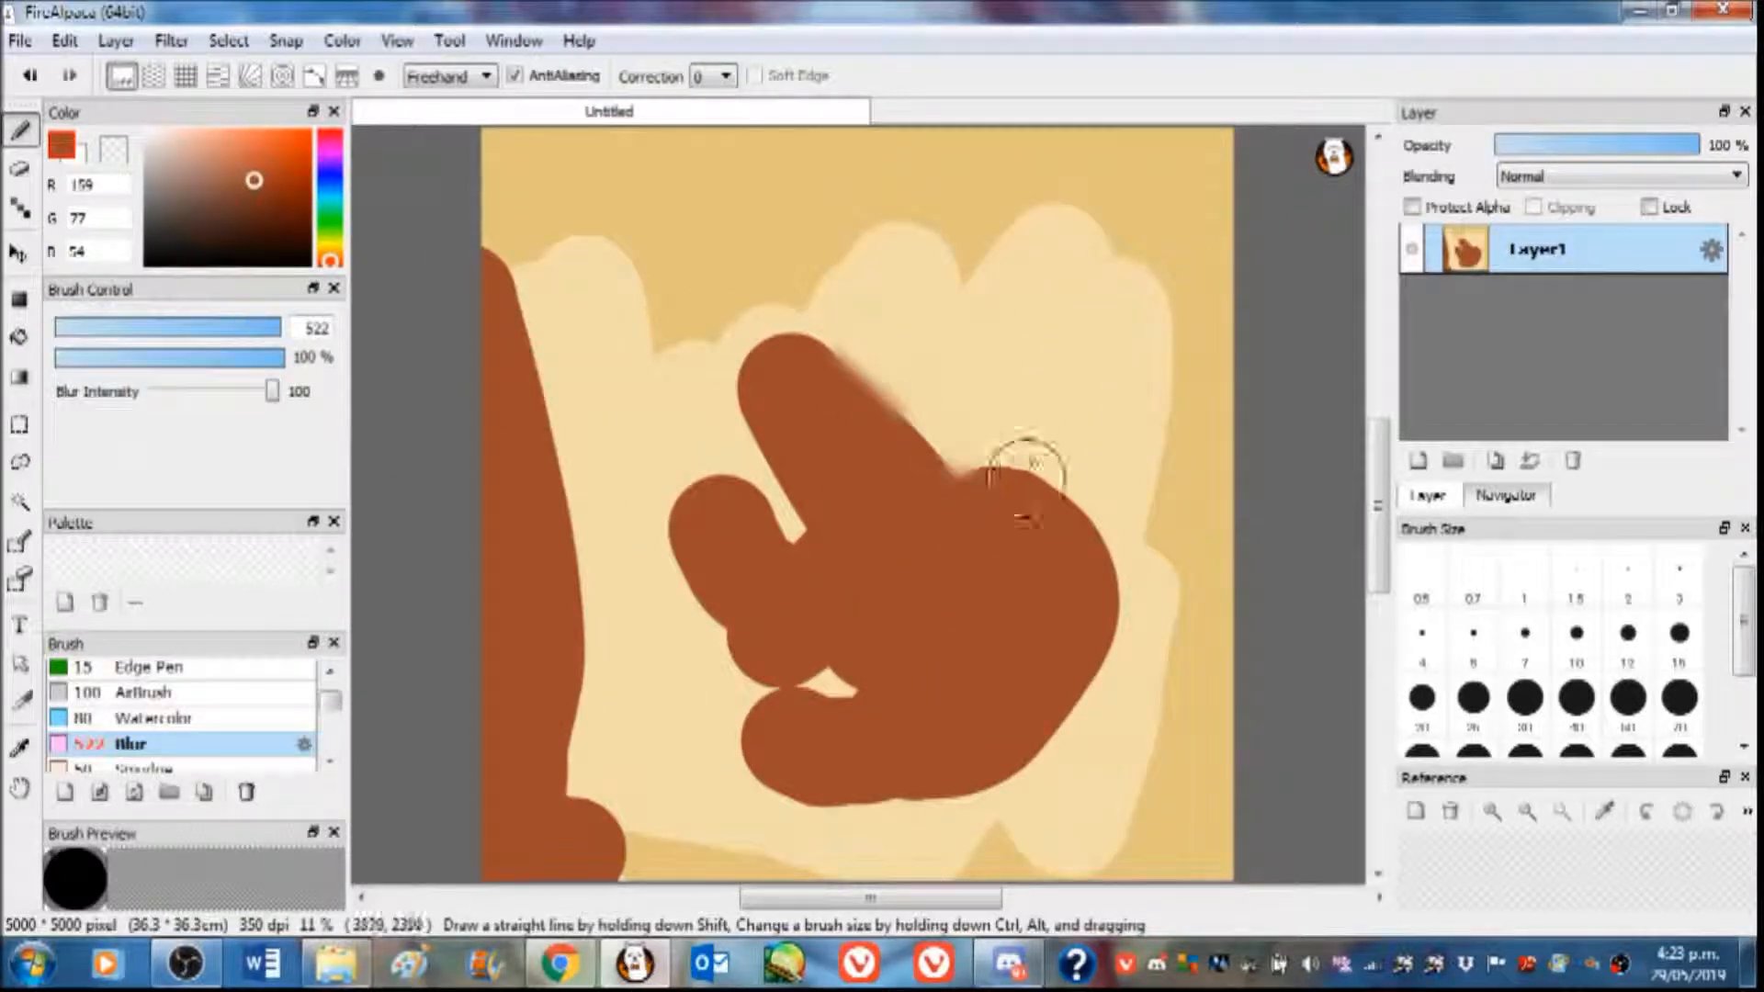
click(144, 717)
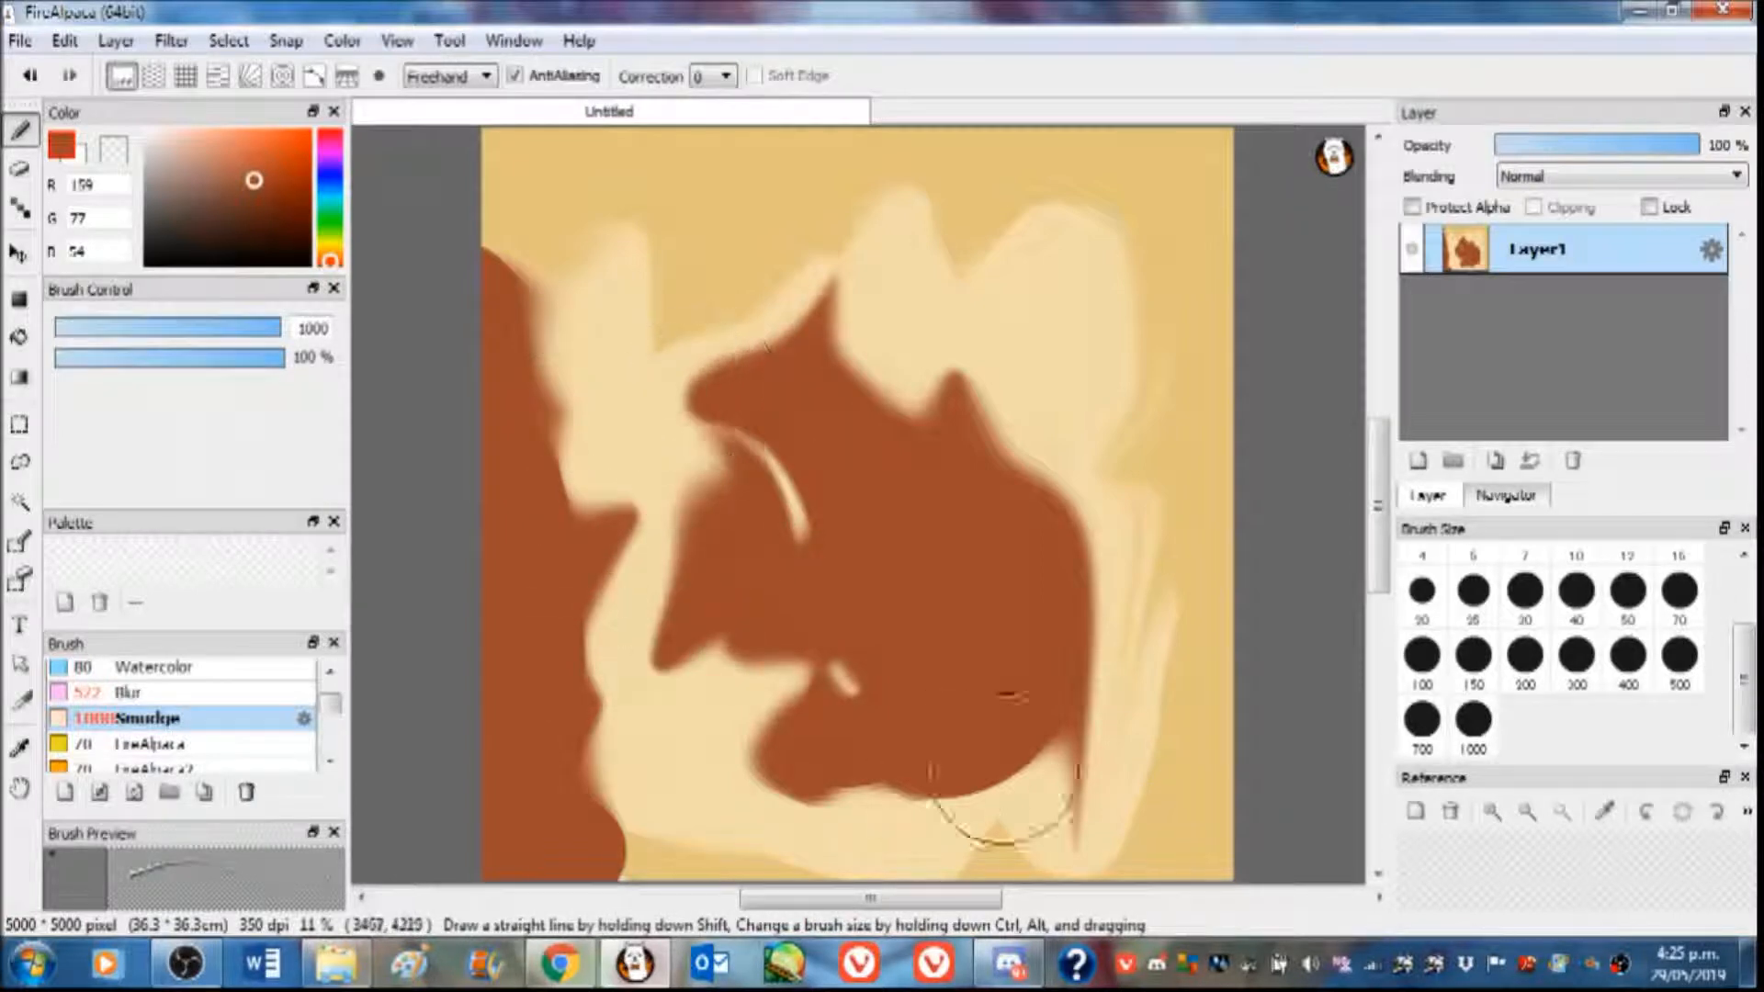
click(1417, 461)
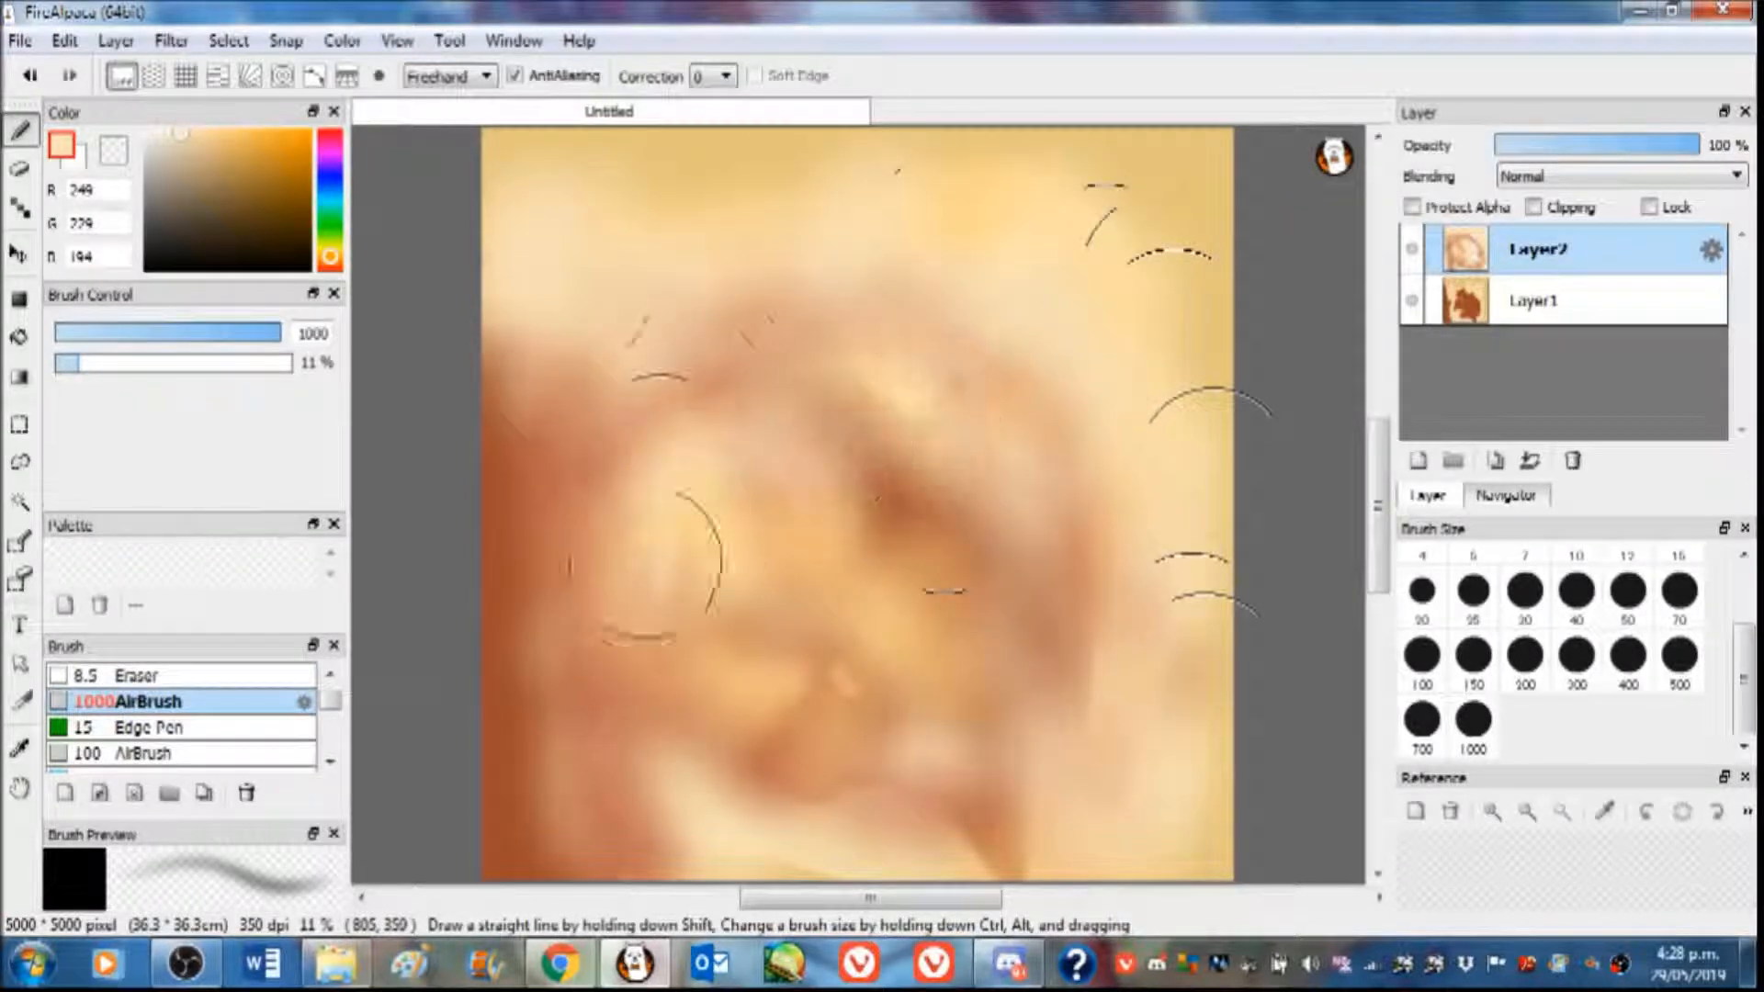
Draw guidelines across the head circle, then pencil in the nose and both eyes
double_click(135, 675)
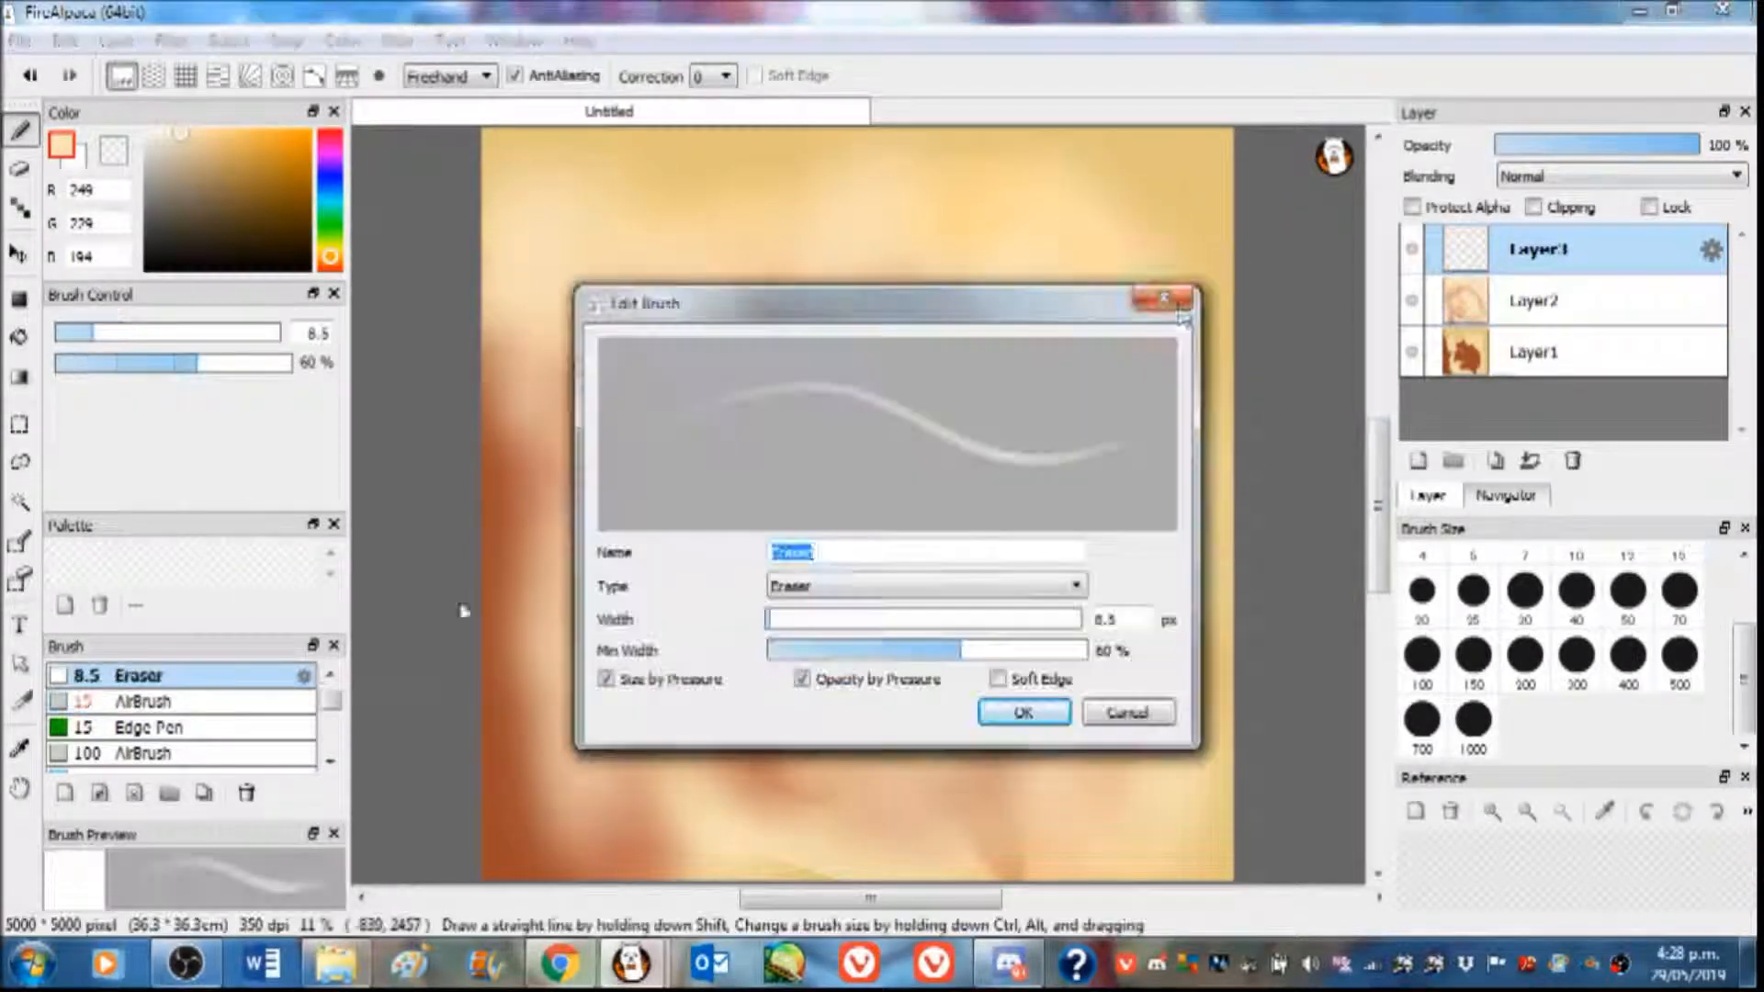
click(1125, 712)
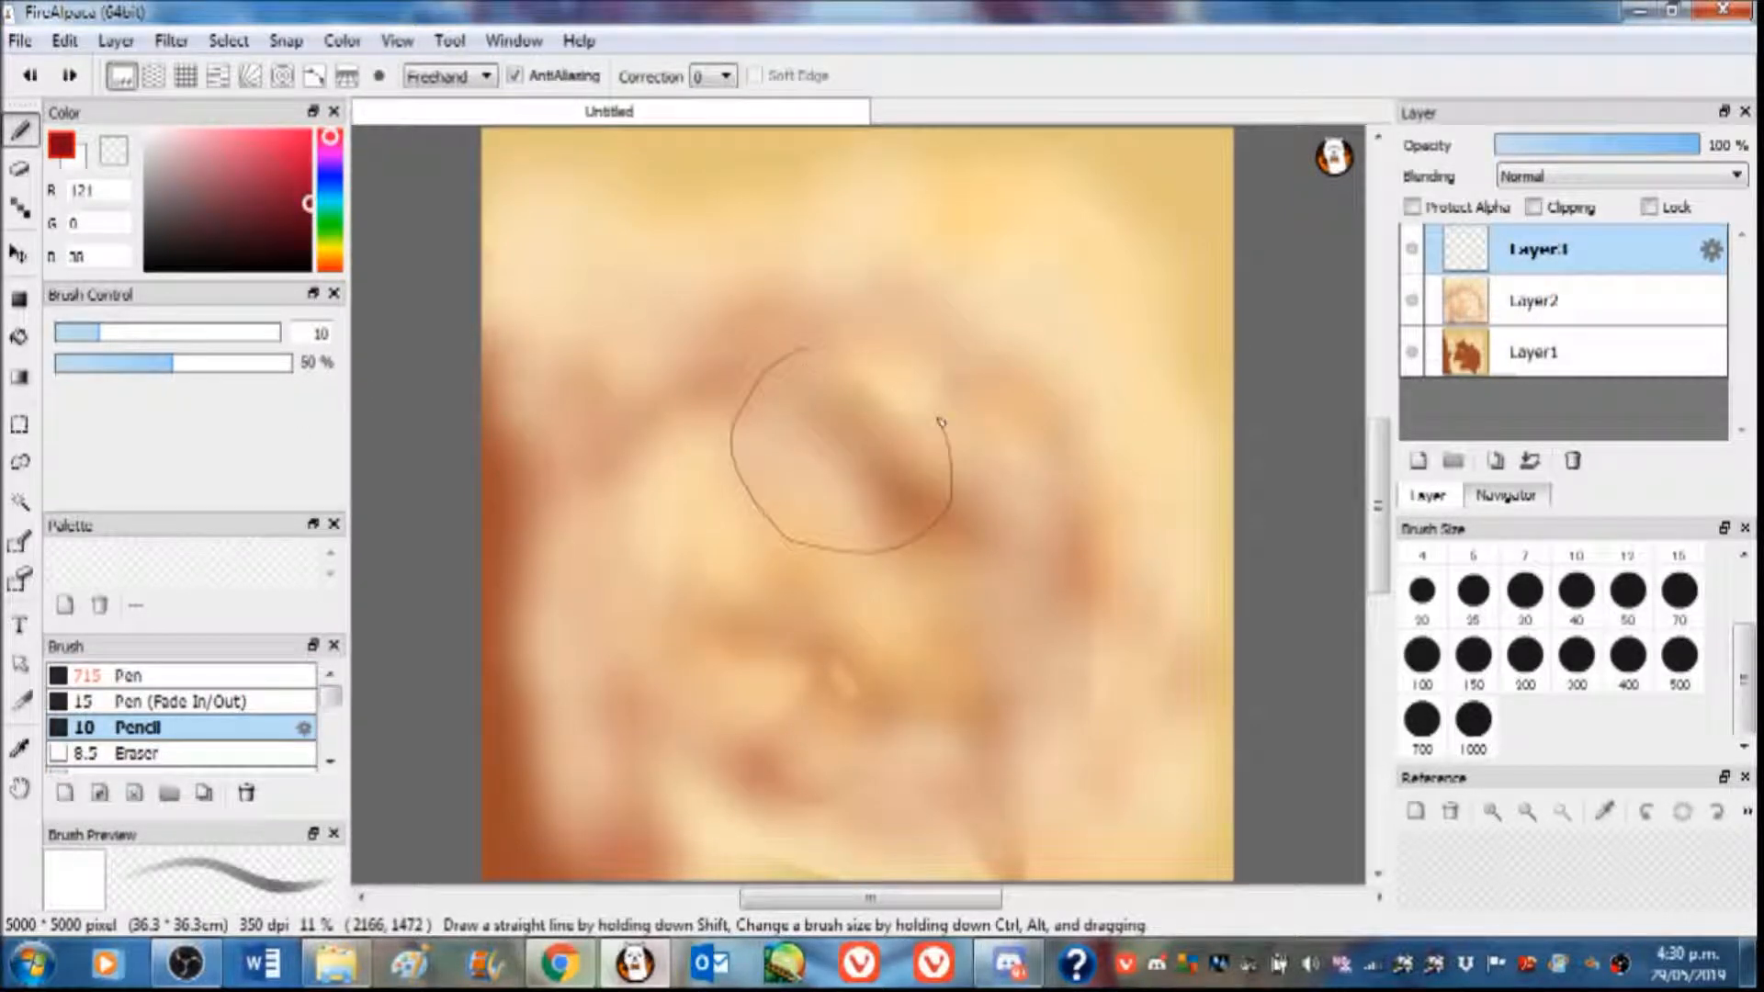
drag(855, 372, 844, 597)
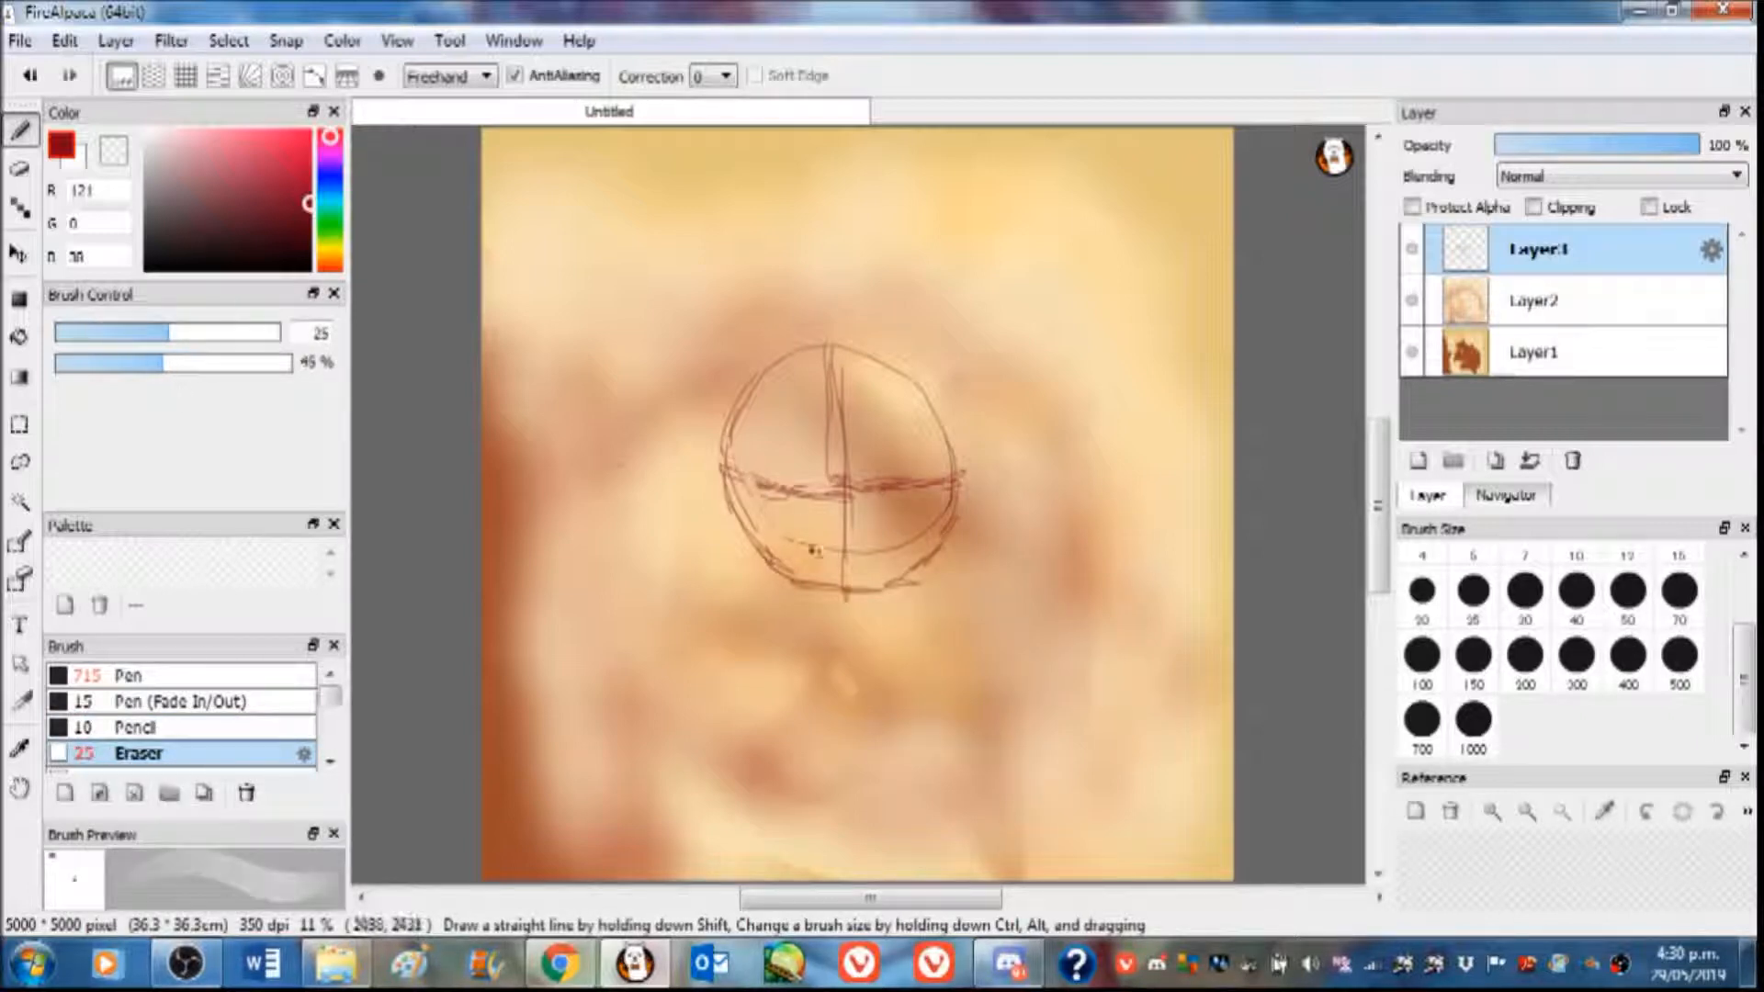
click(135, 727)
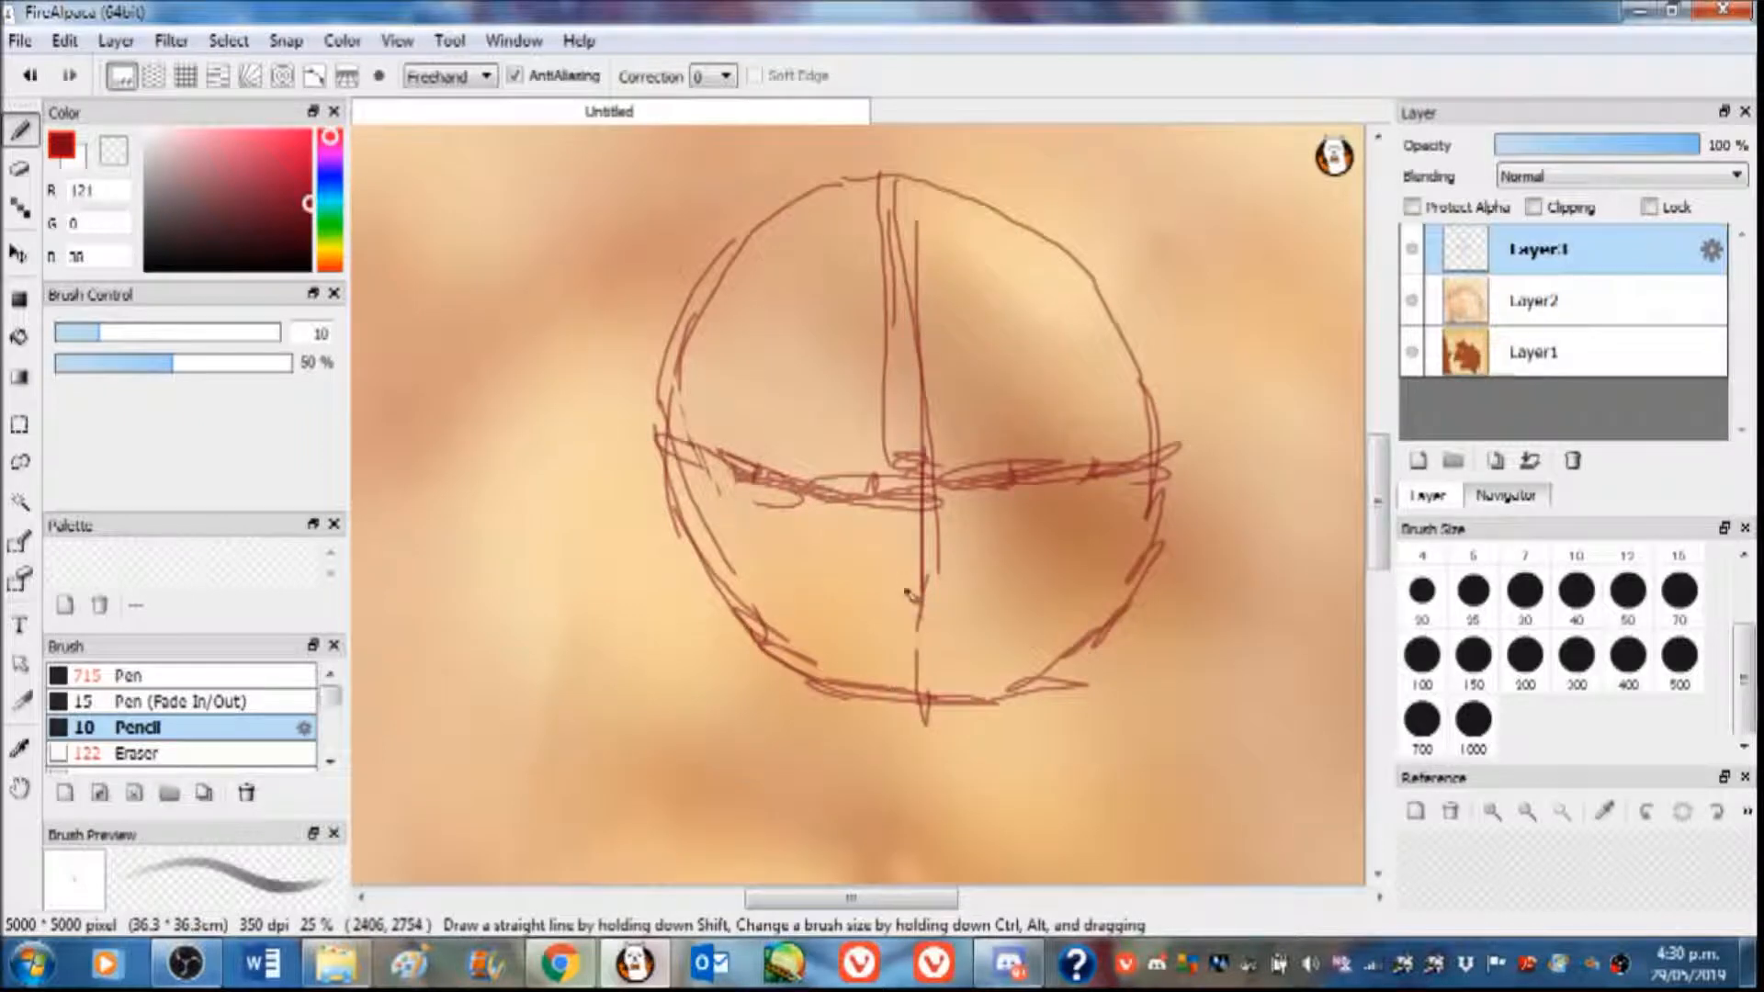
drag(888, 585, 979, 580)
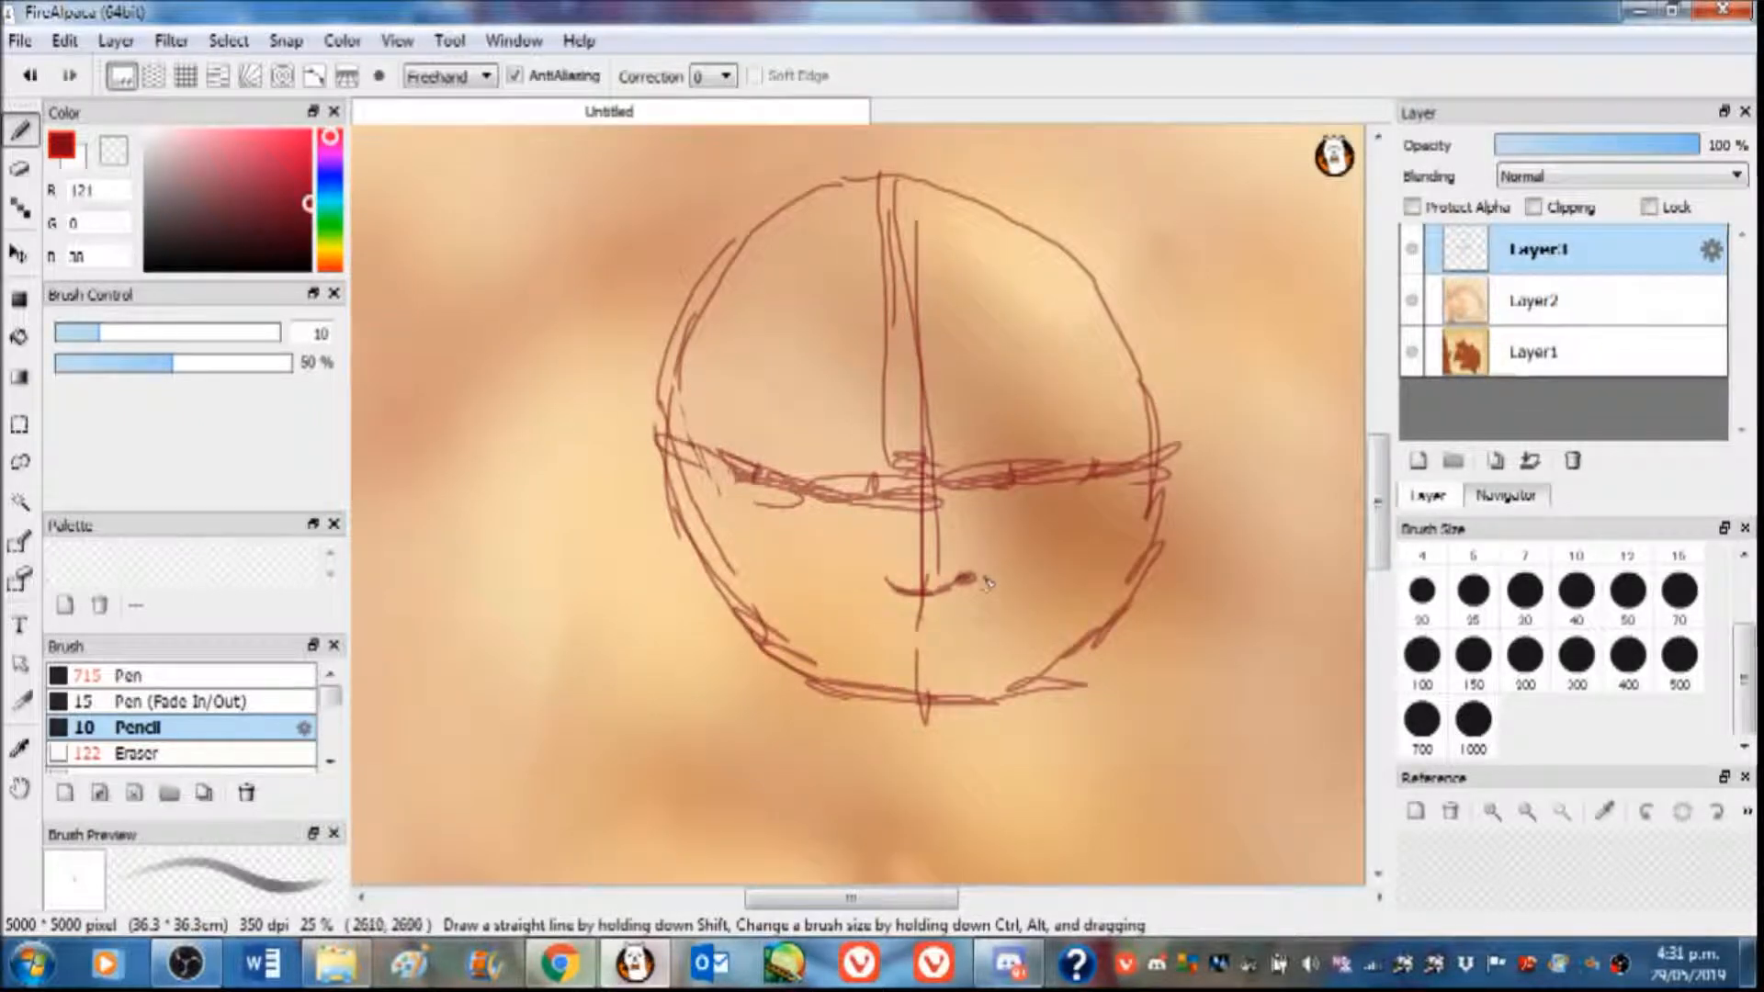
drag(867, 568, 934, 586)
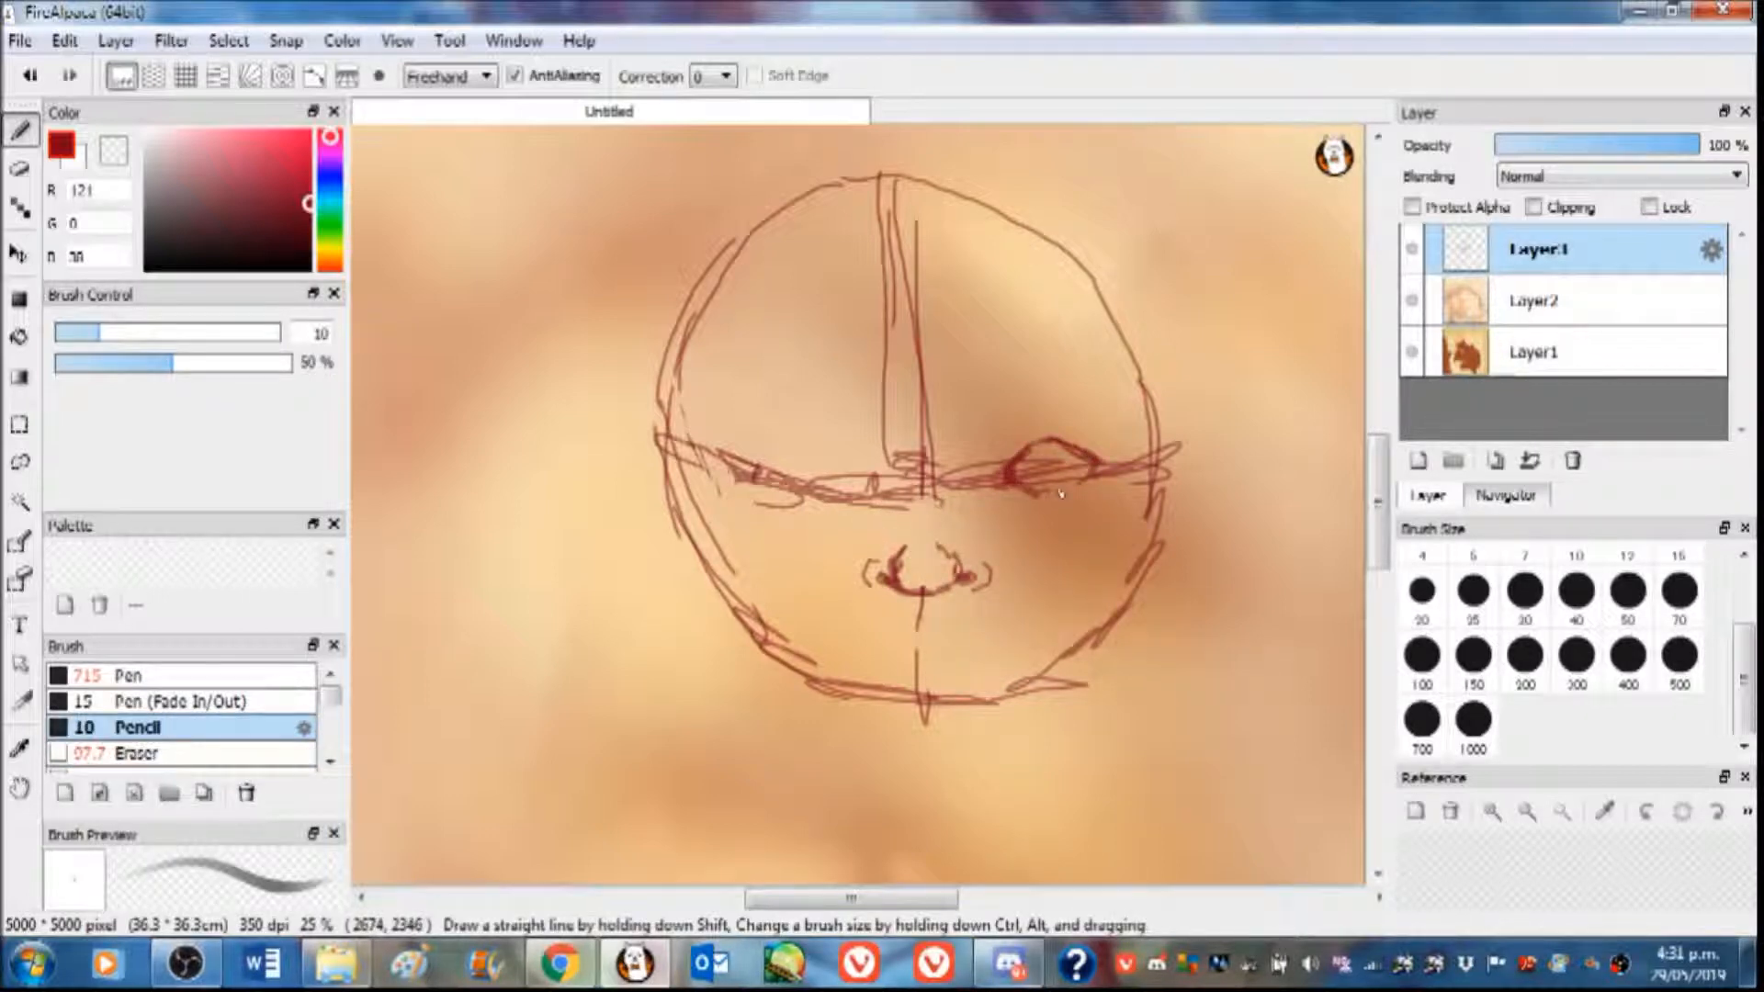
drag(1013, 472, 1057, 495)
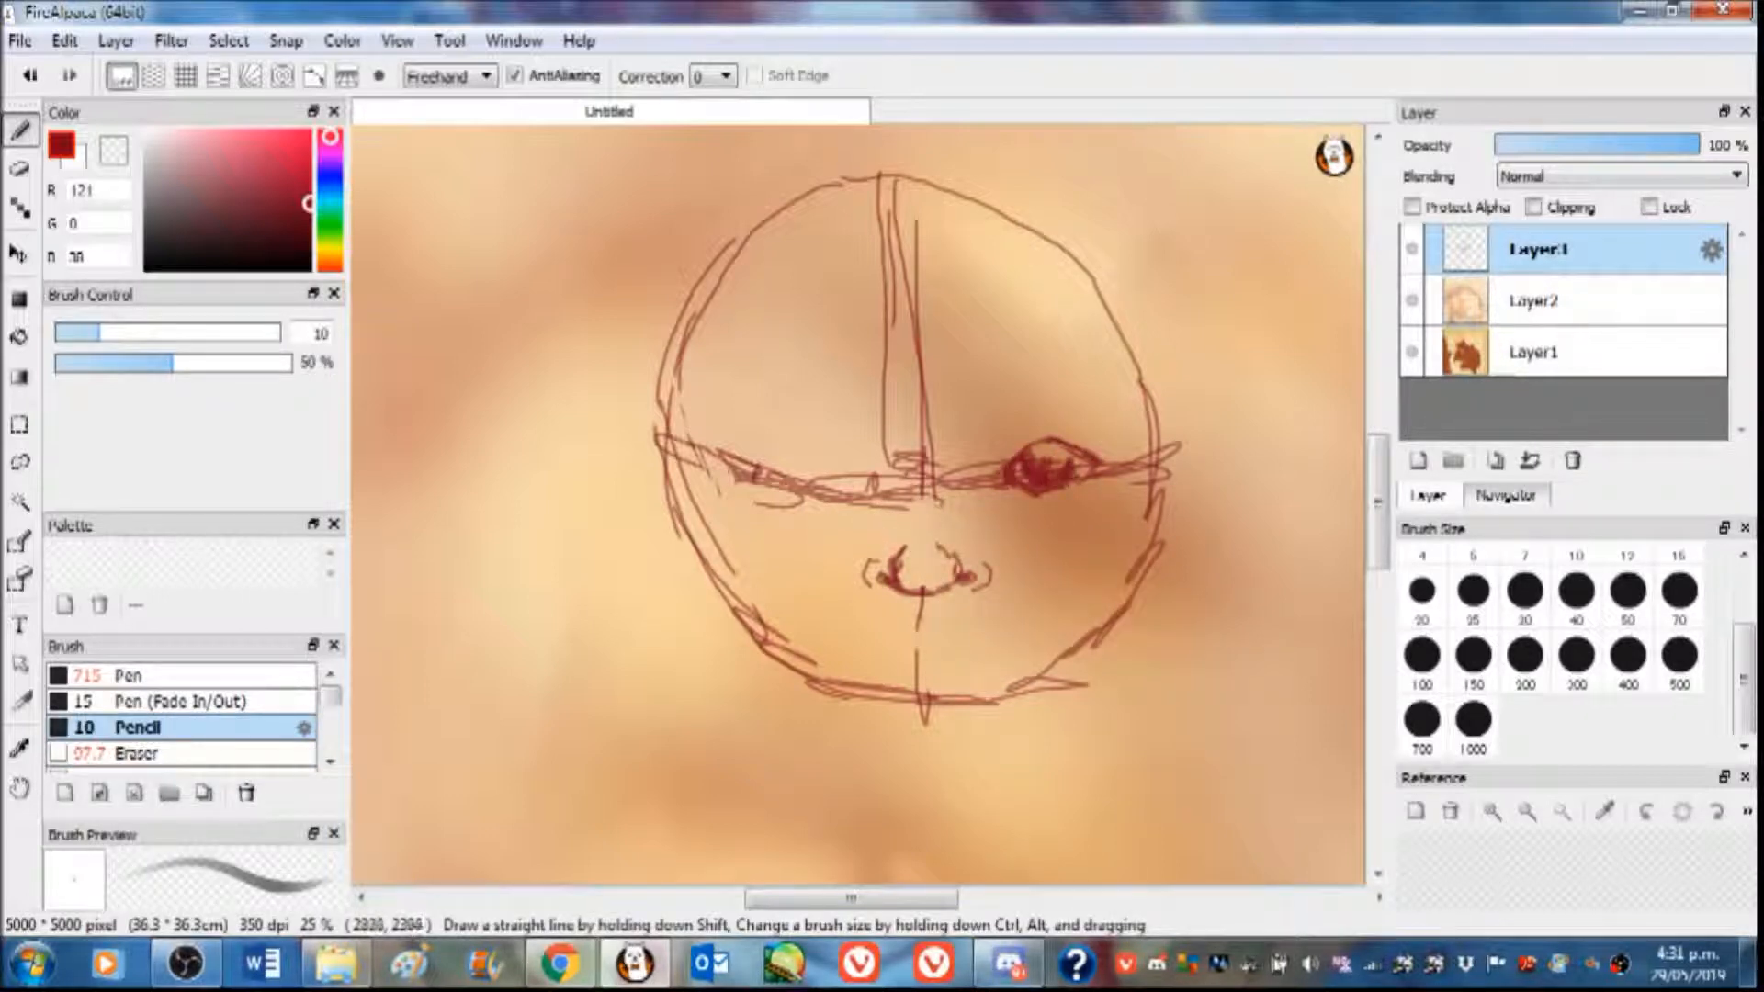
drag(731, 473, 866, 478)
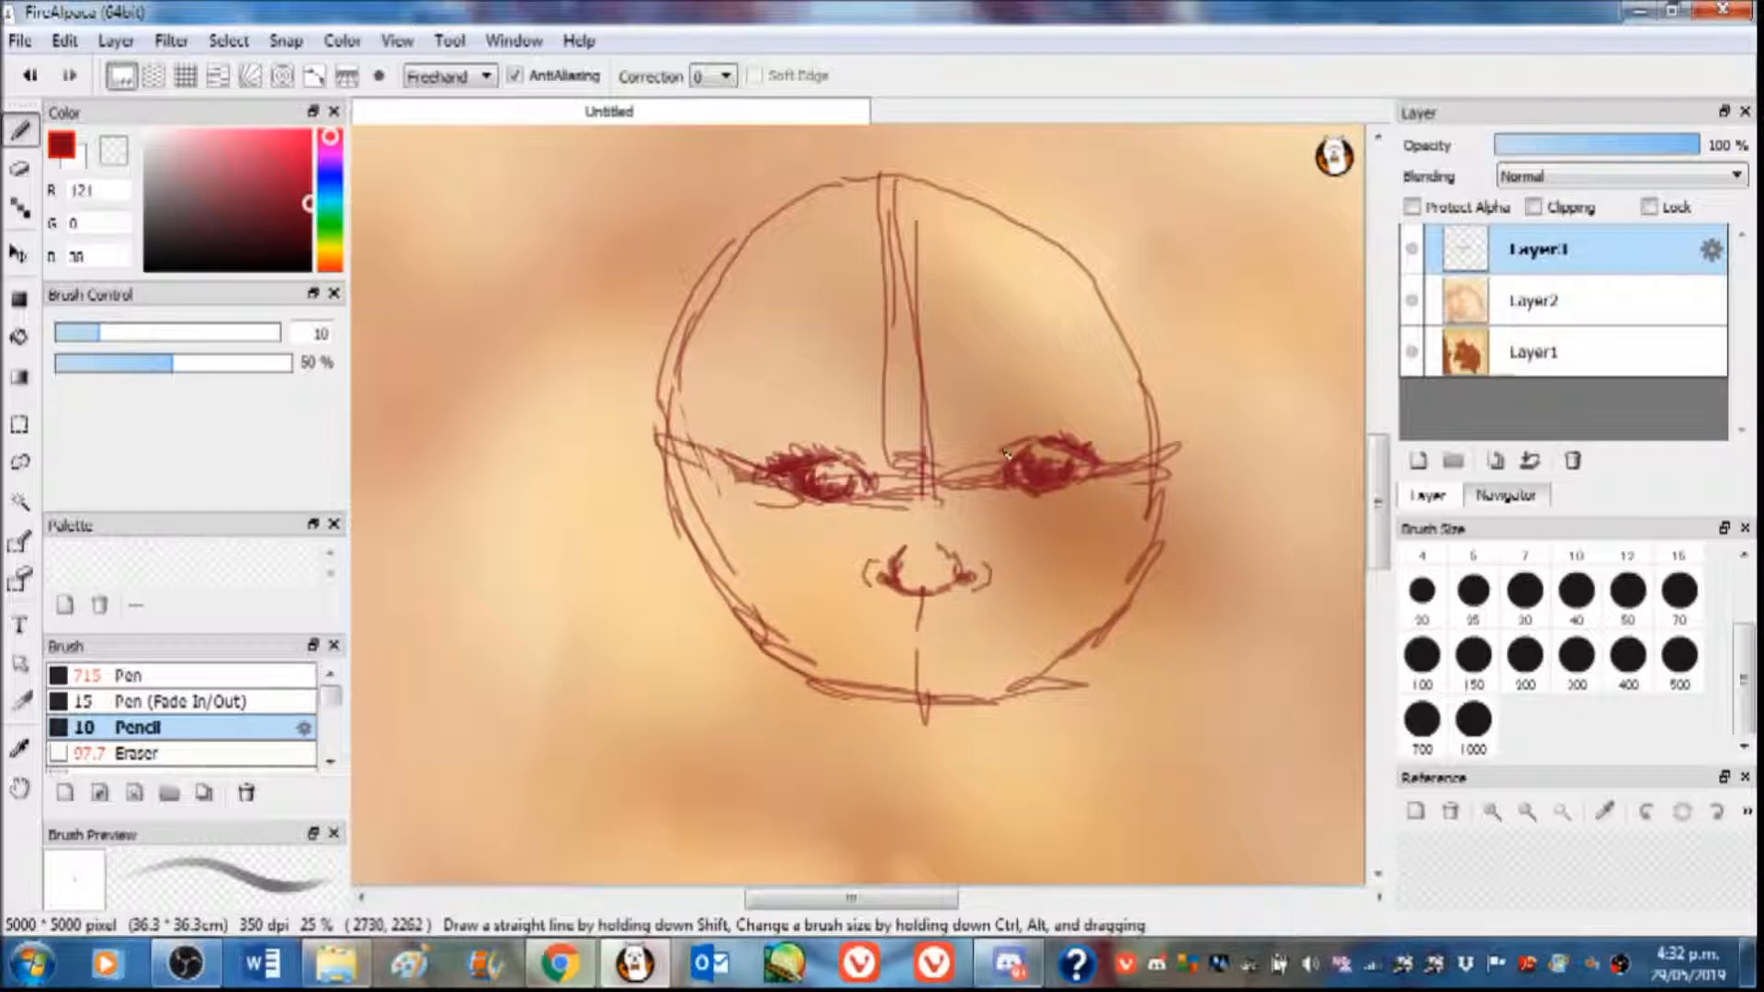
Sketch the lips, reshape the jaw and add both eyebrows, erasing stray lines
click(135, 753)
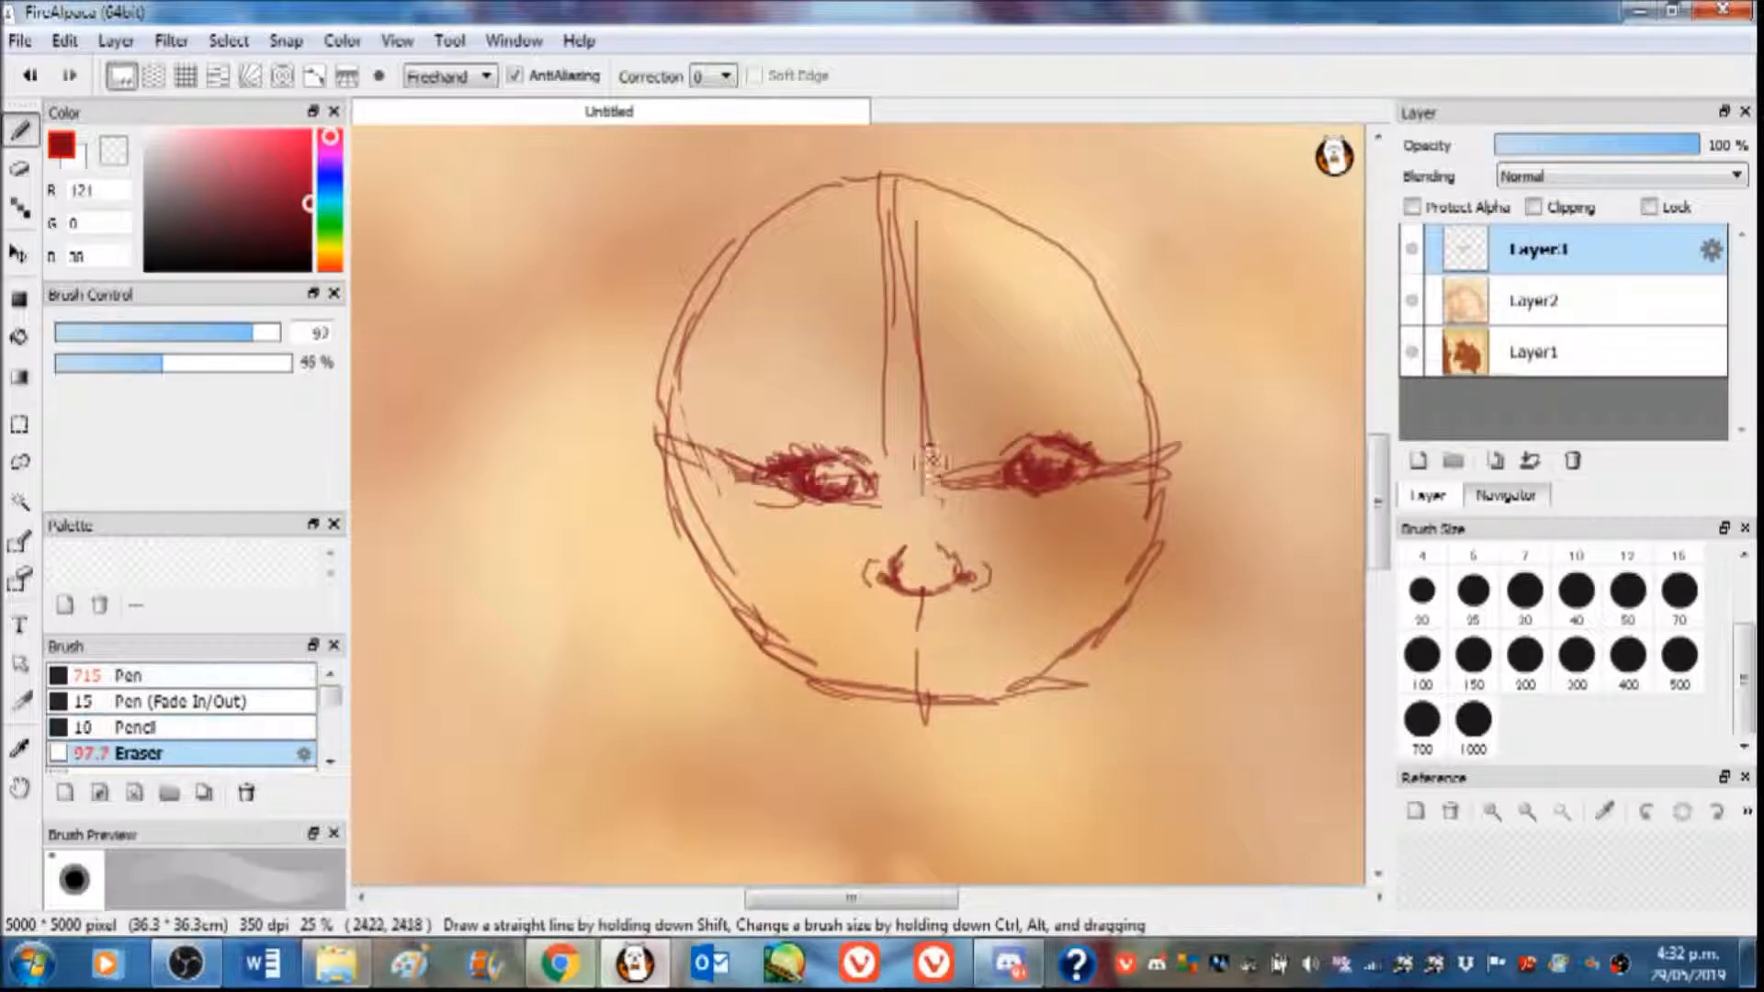
click(133, 727)
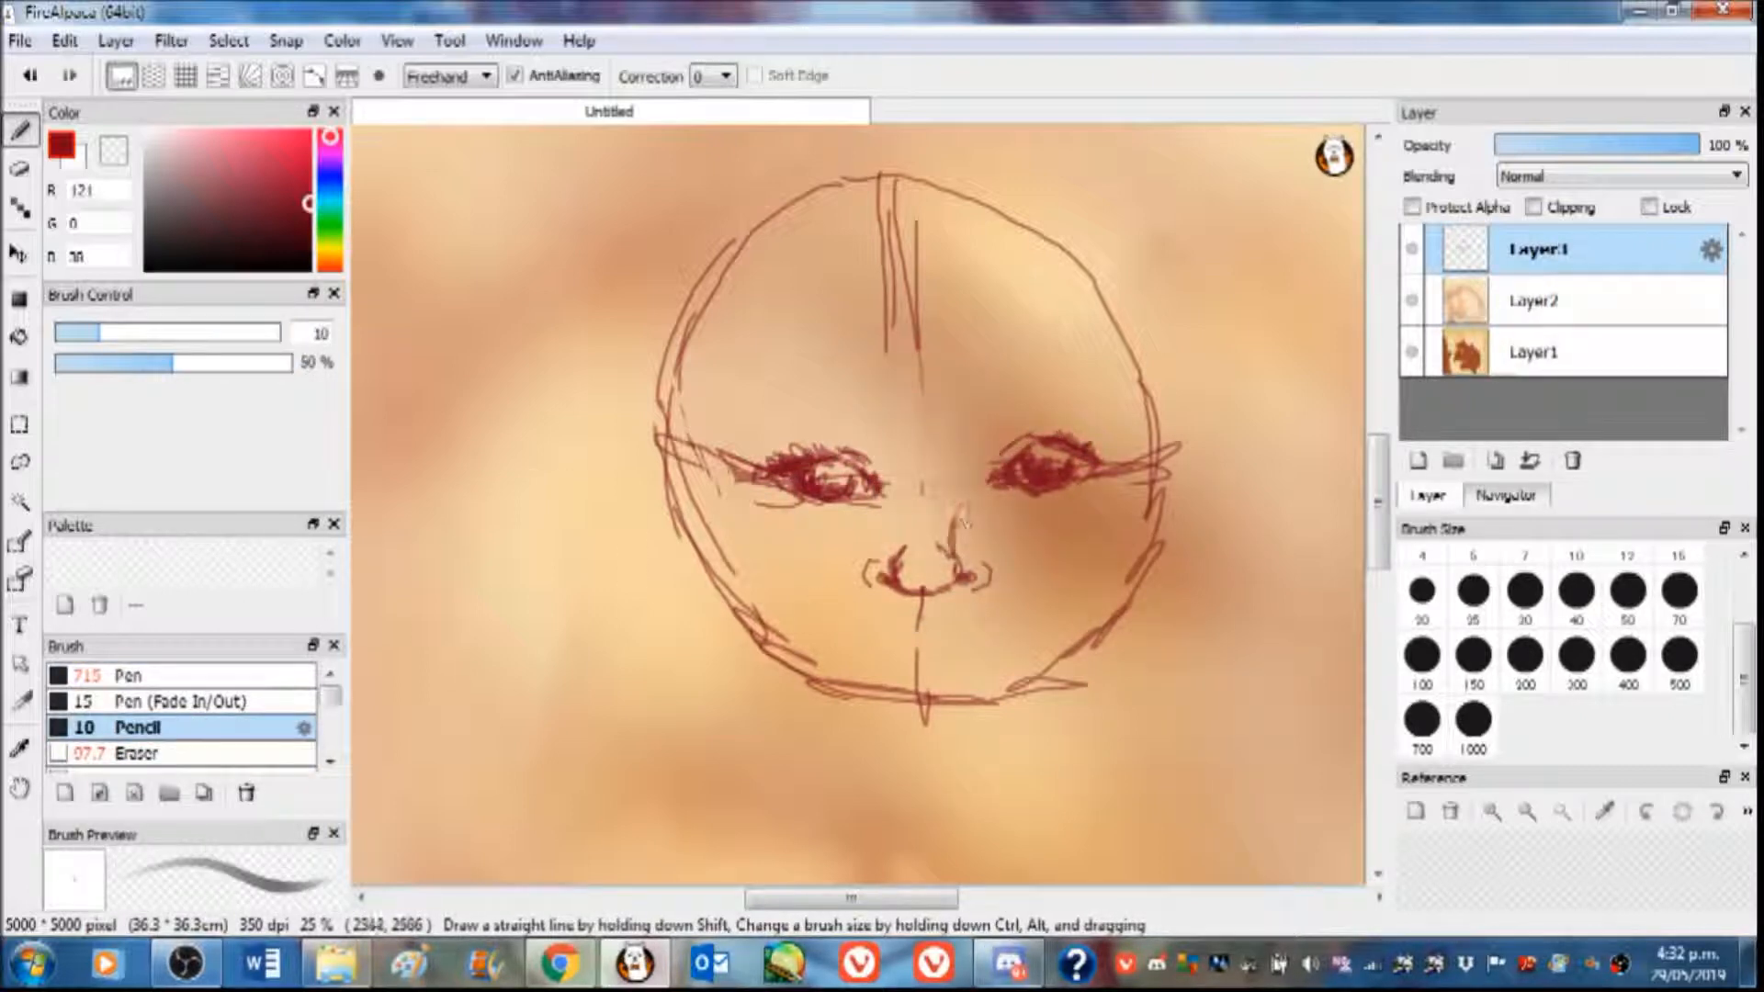
drag(889, 625, 979, 630)
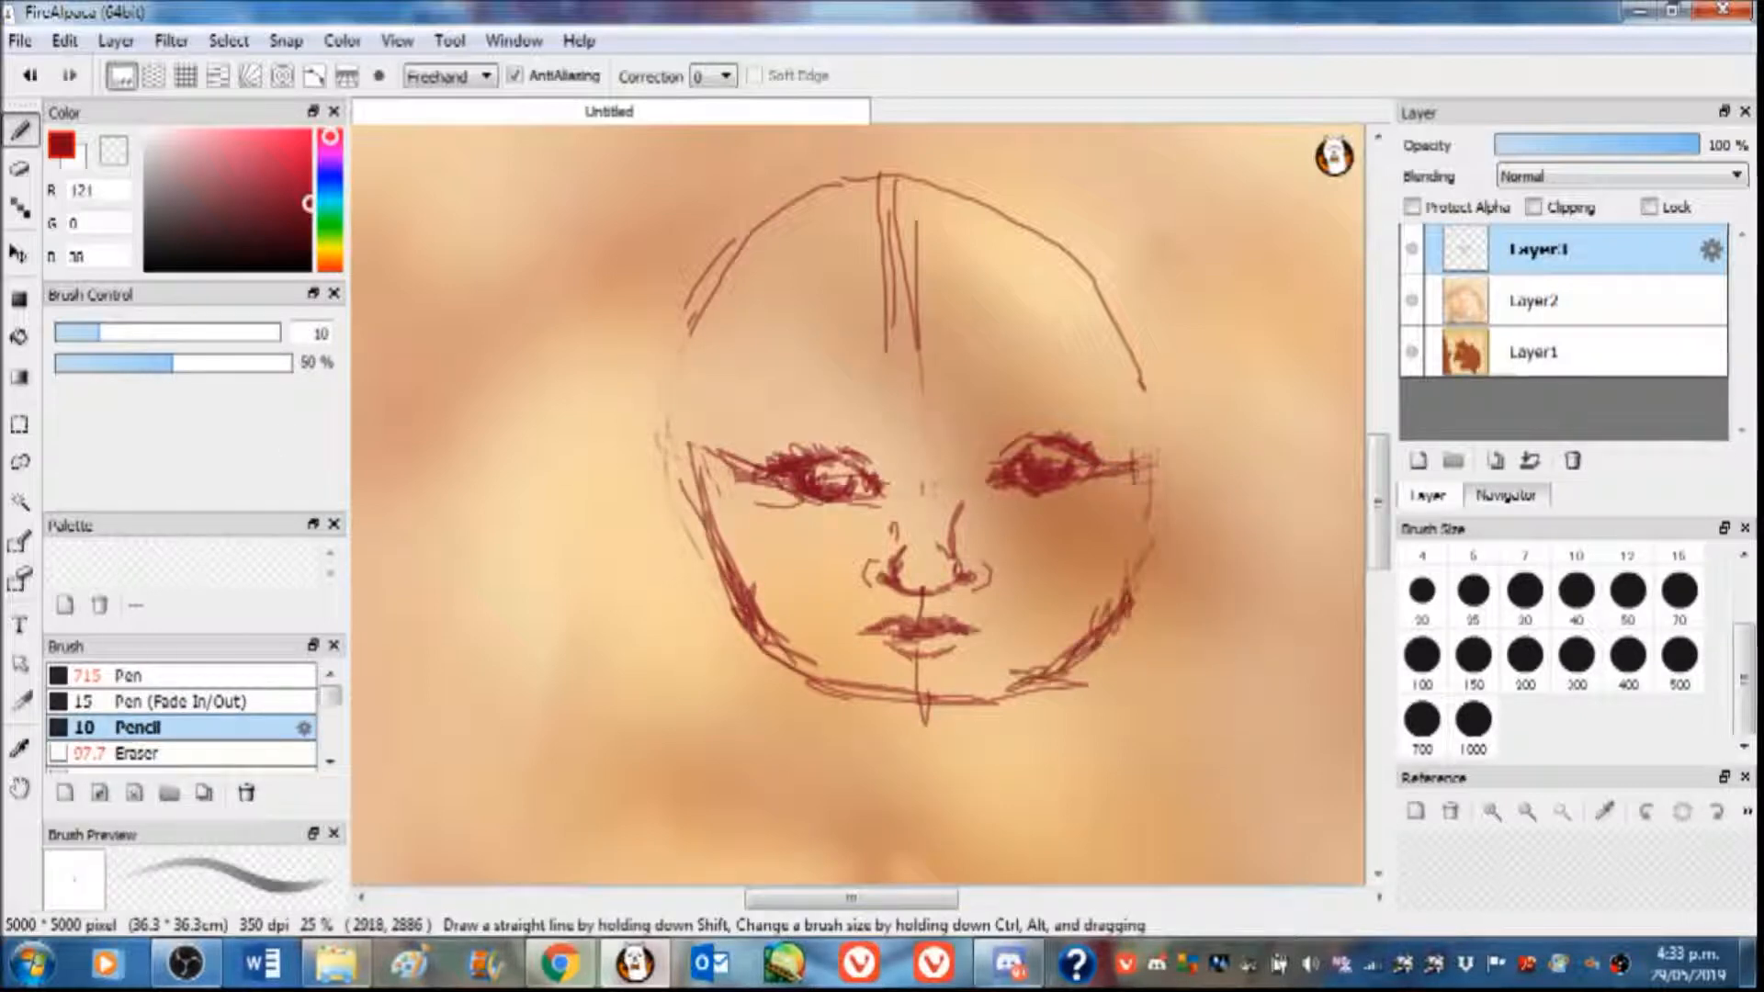
click(135, 752)
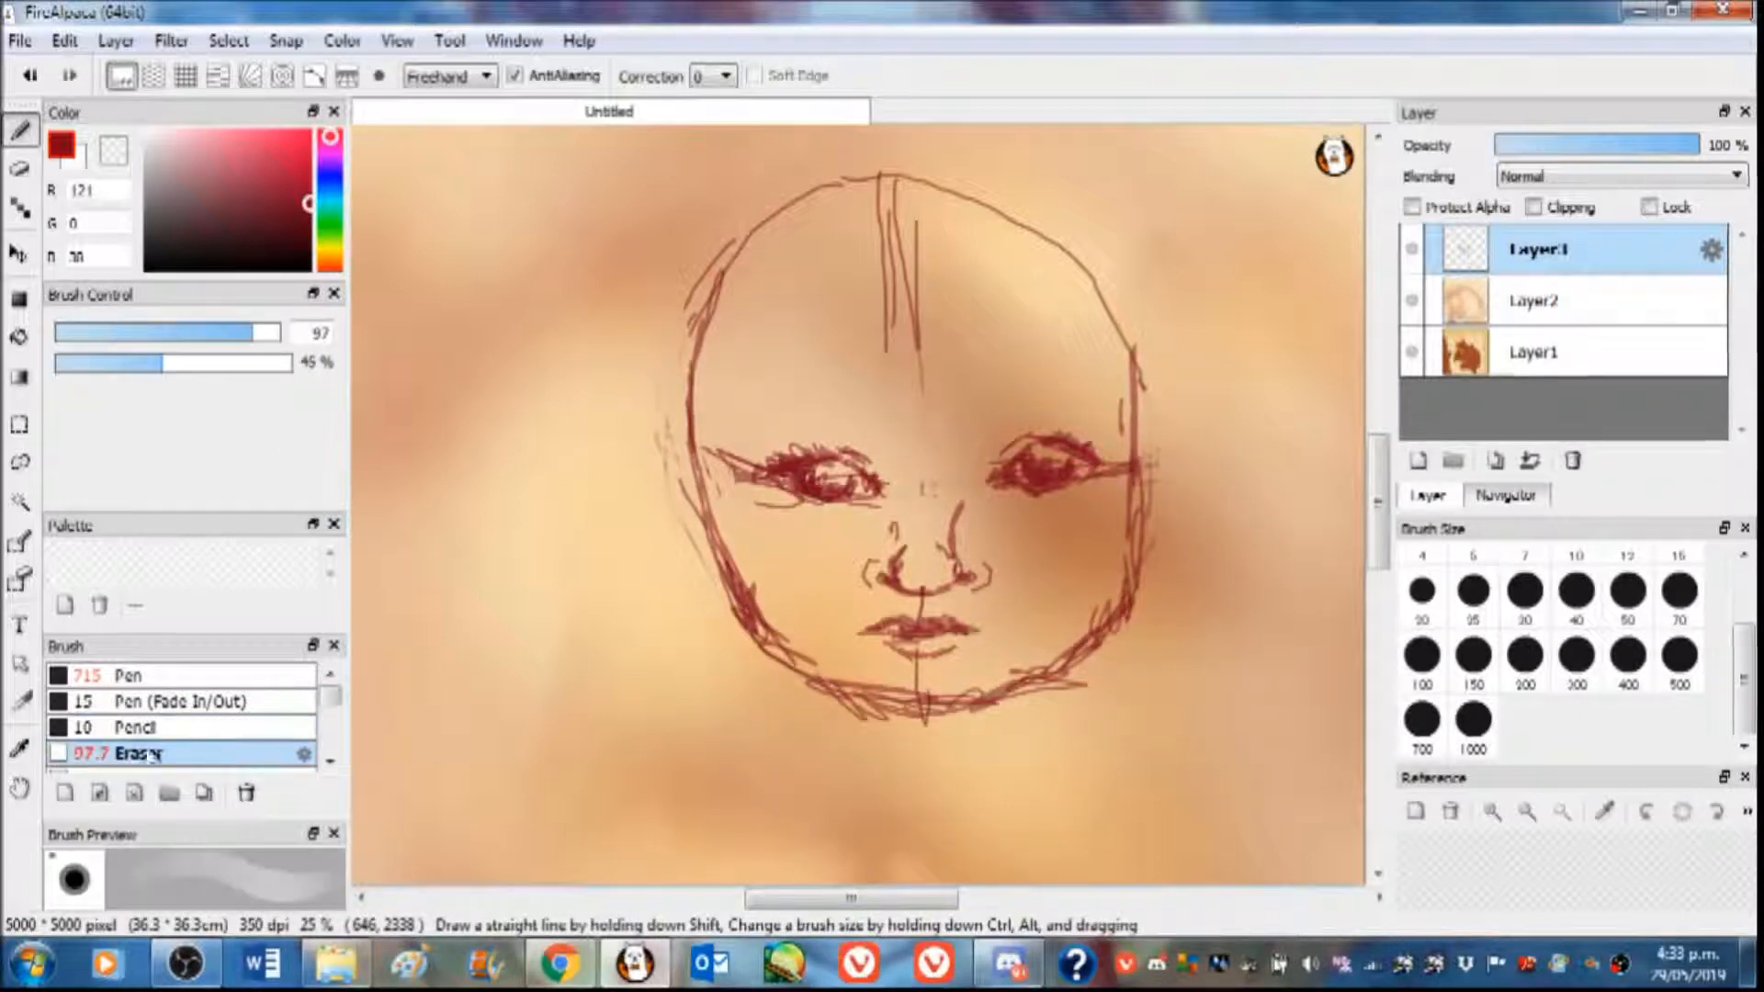
click(135, 727)
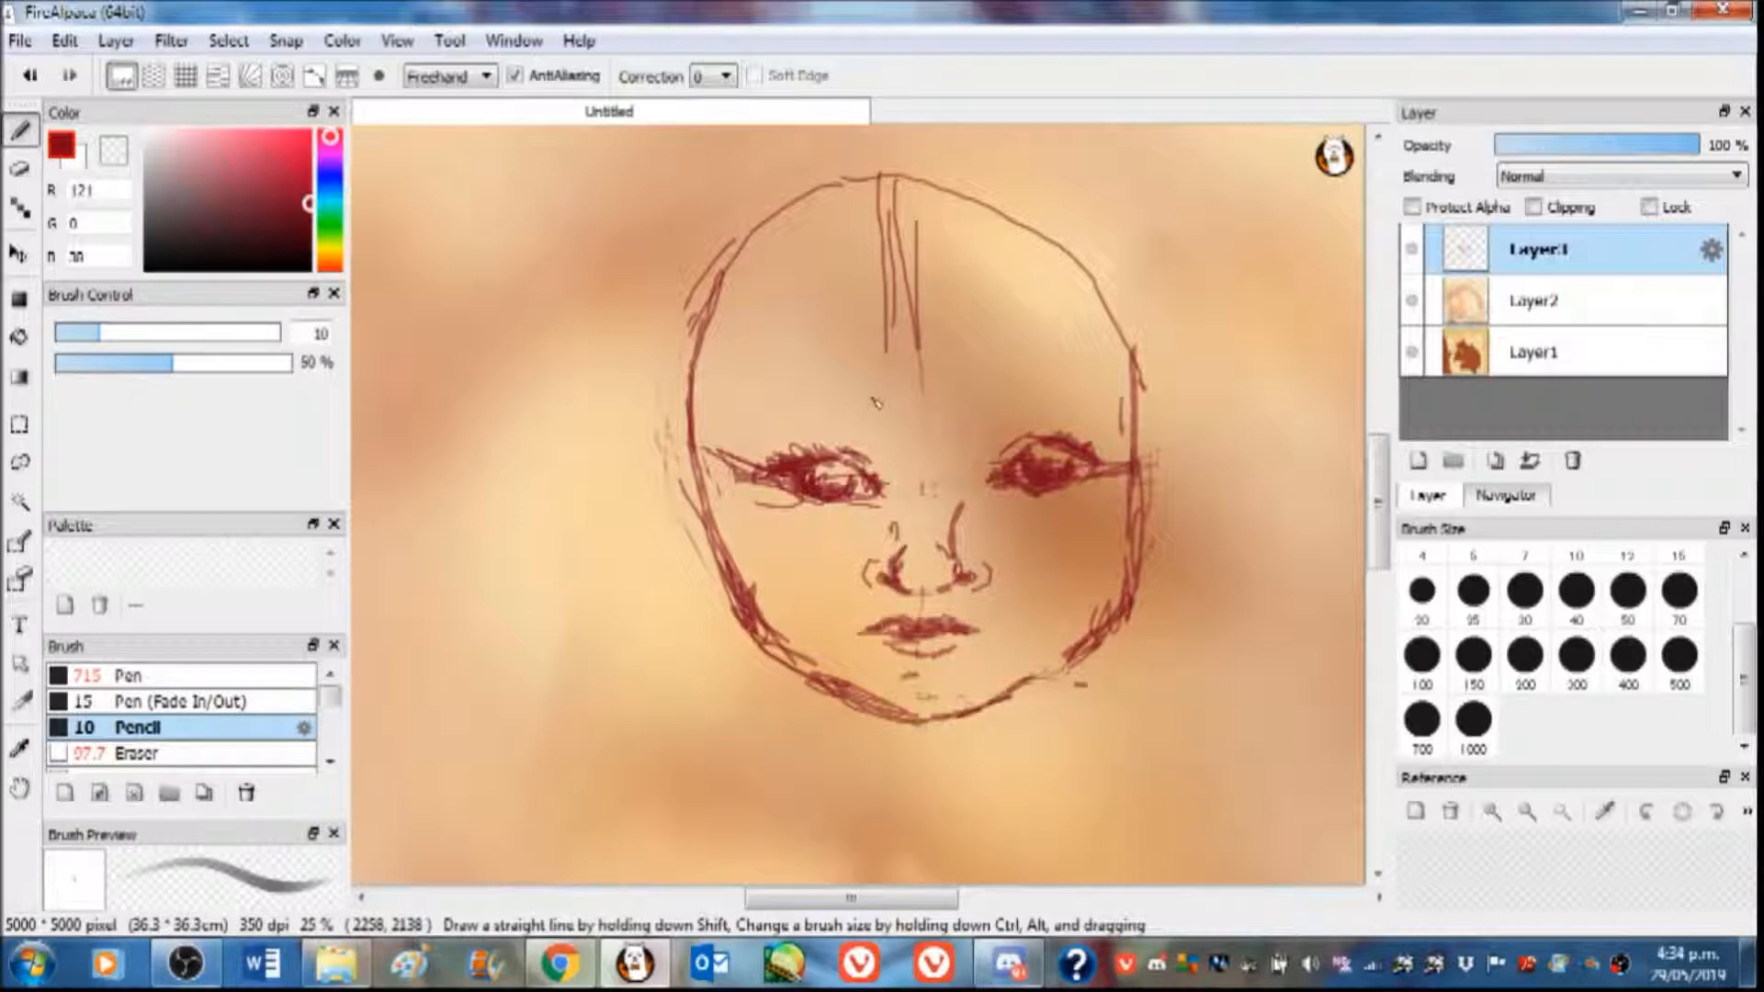
drag(765, 407, 889, 392)
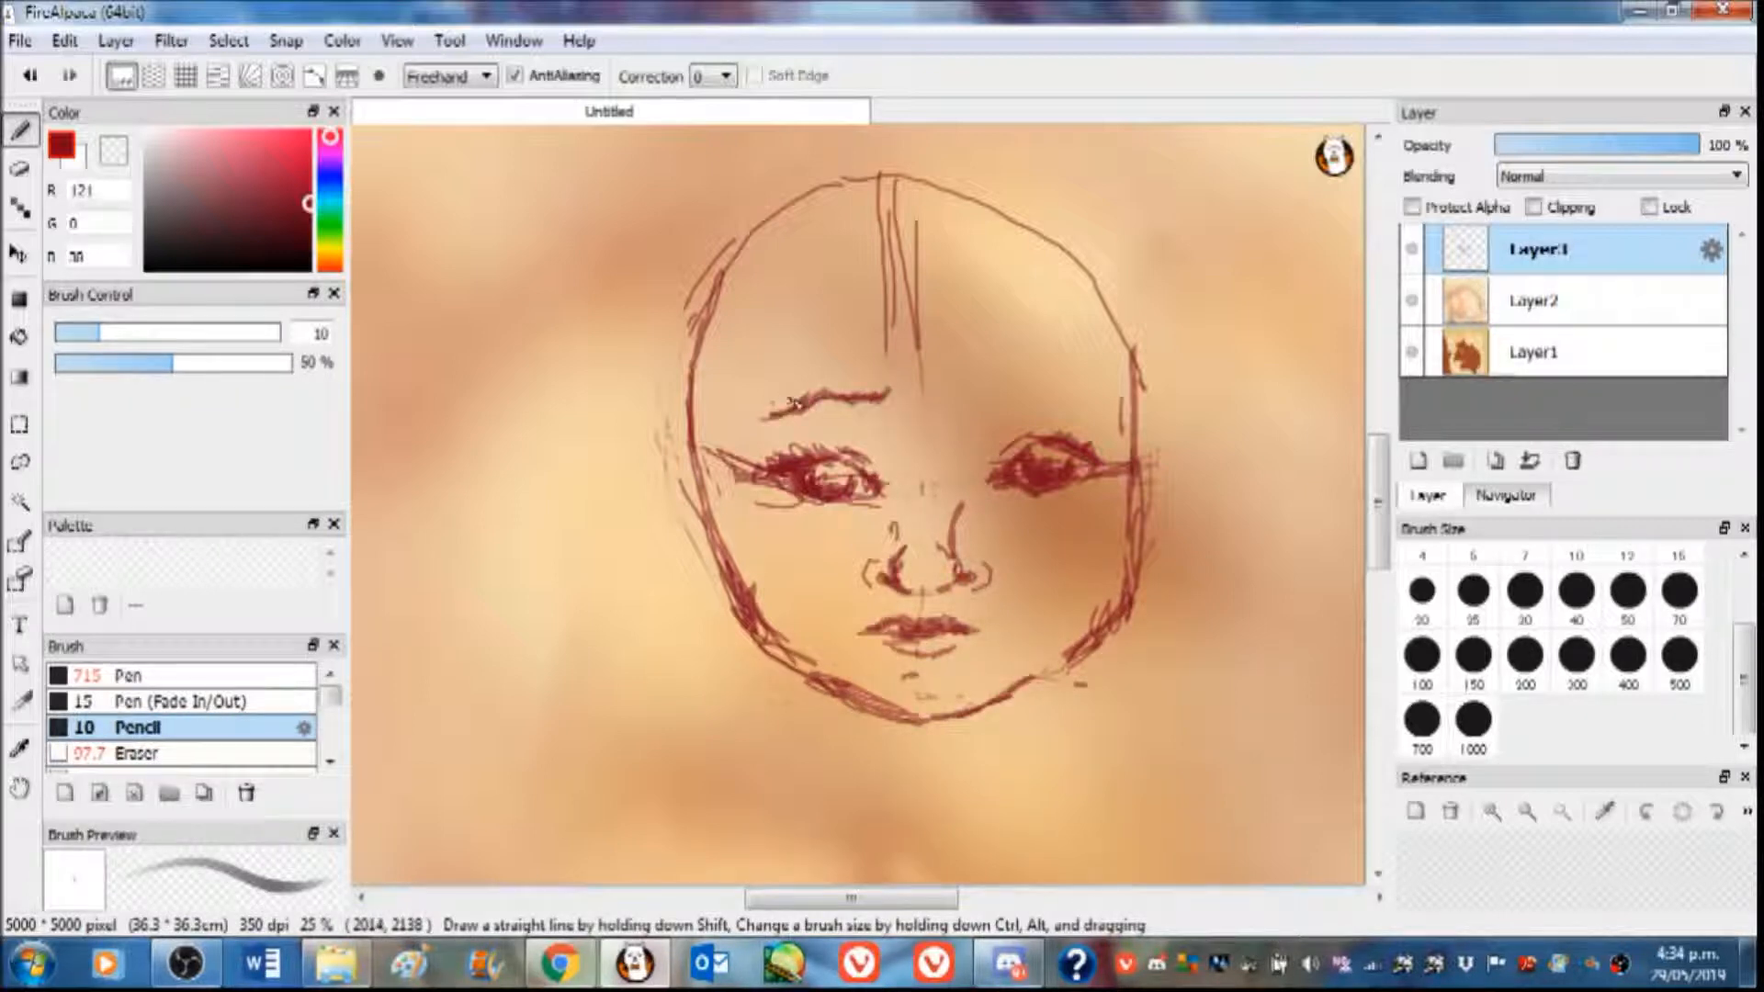
drag(788, 406, 1058, 400)
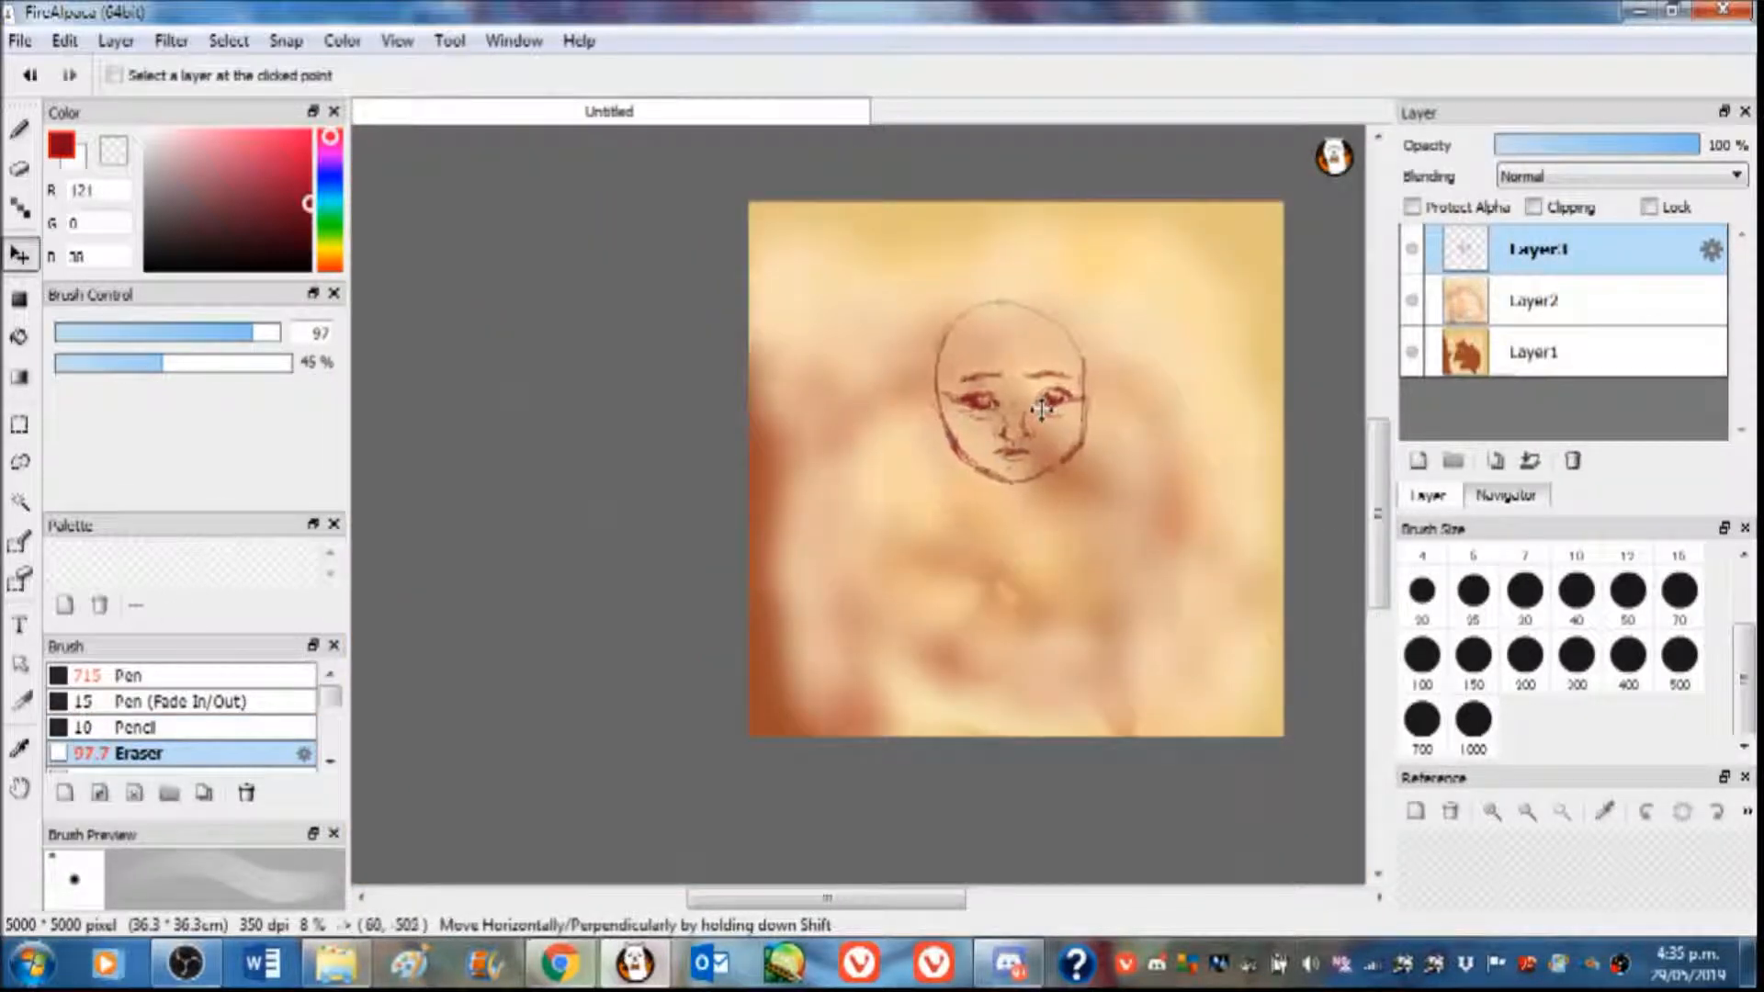
Pencil the shoulders, hands and a sign lettered 'Our Future', plus falling leaves
click(135, 727)
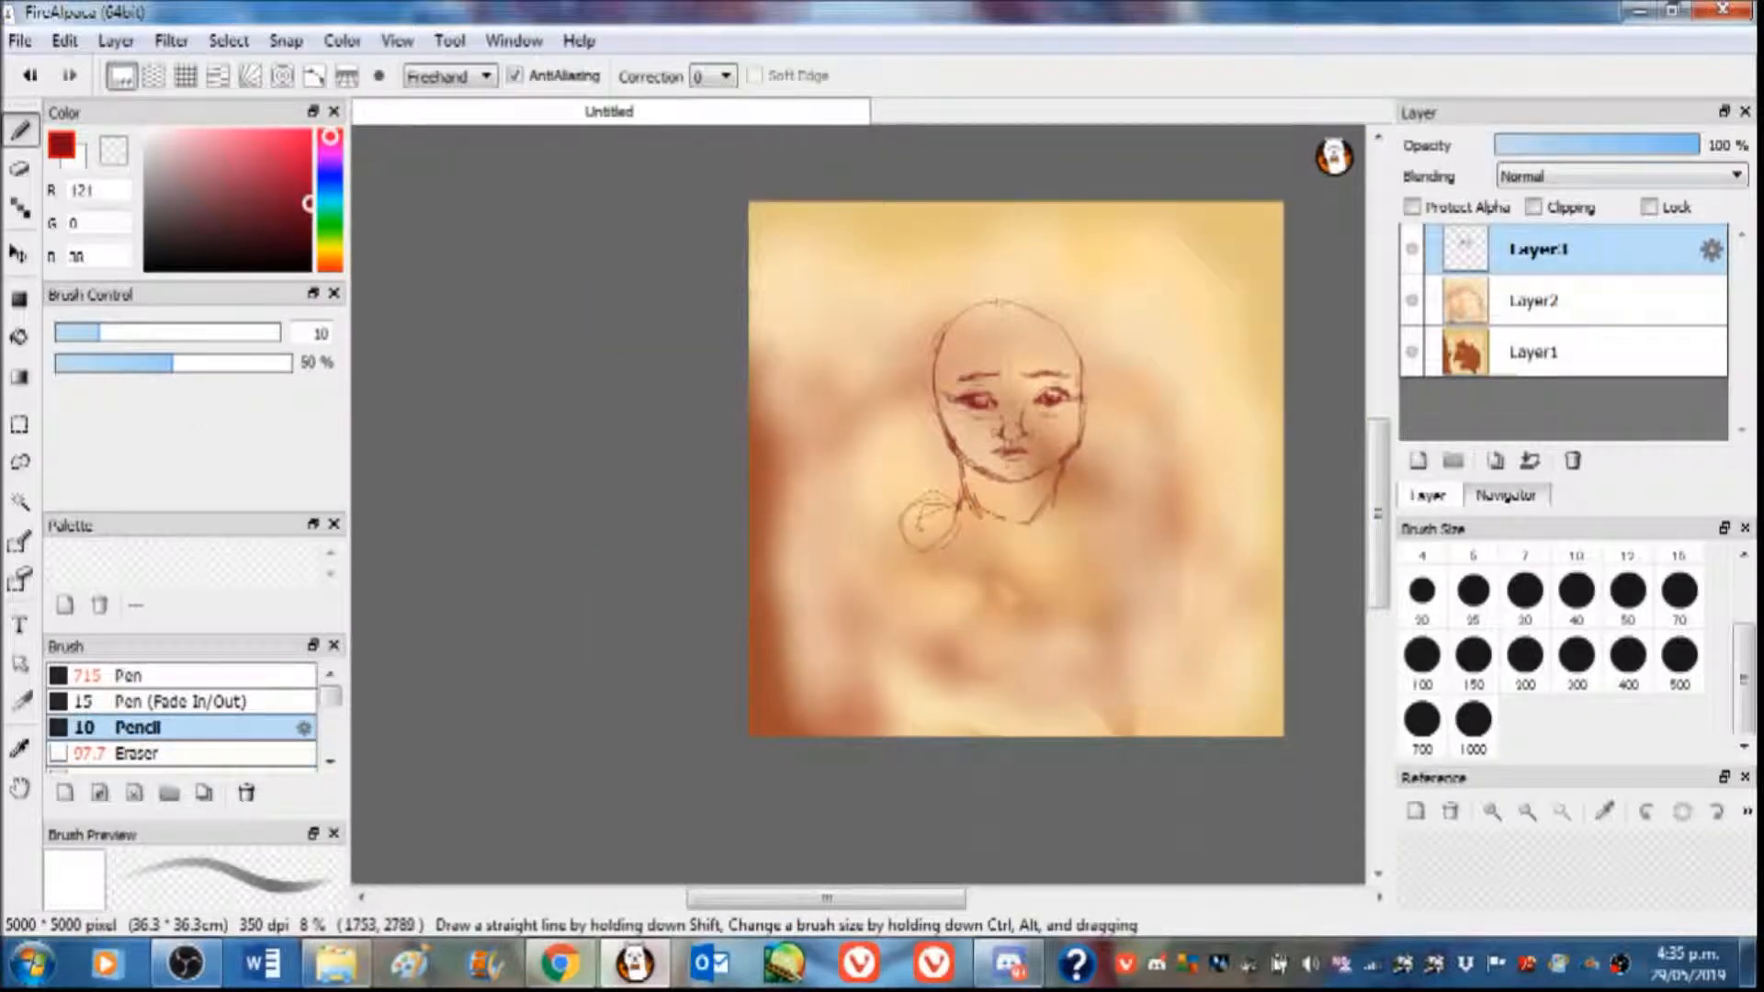
click(17, 253)
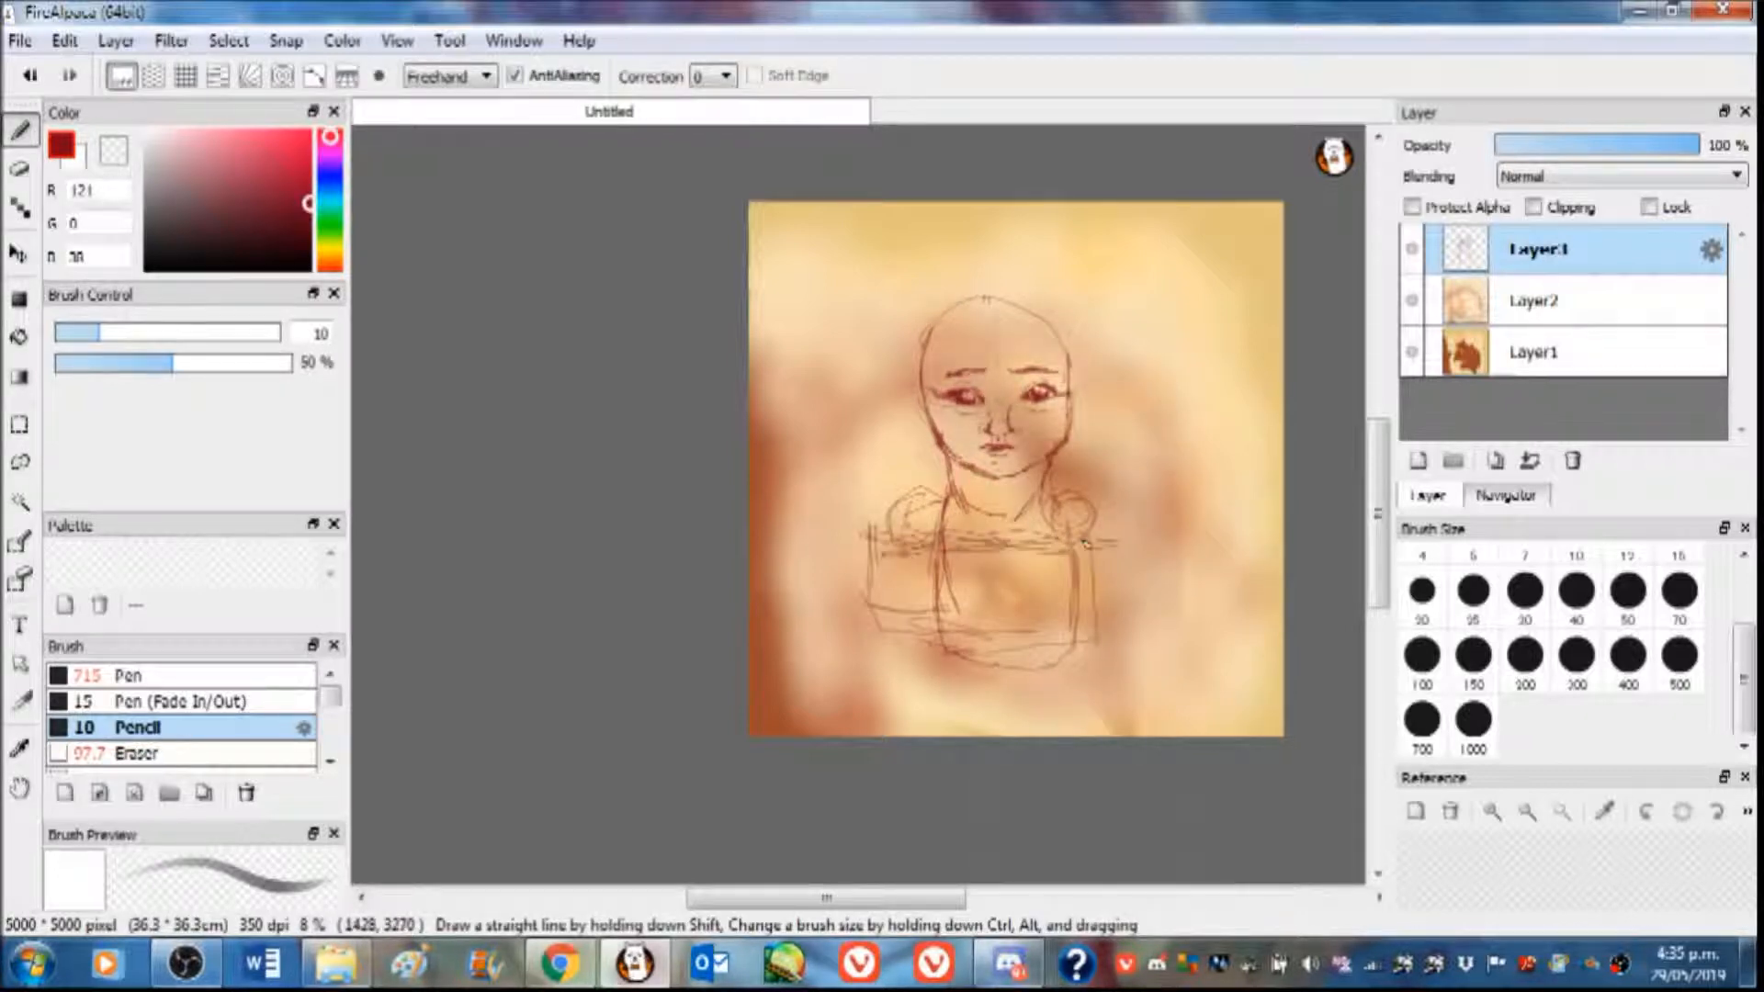
click(135, 753)
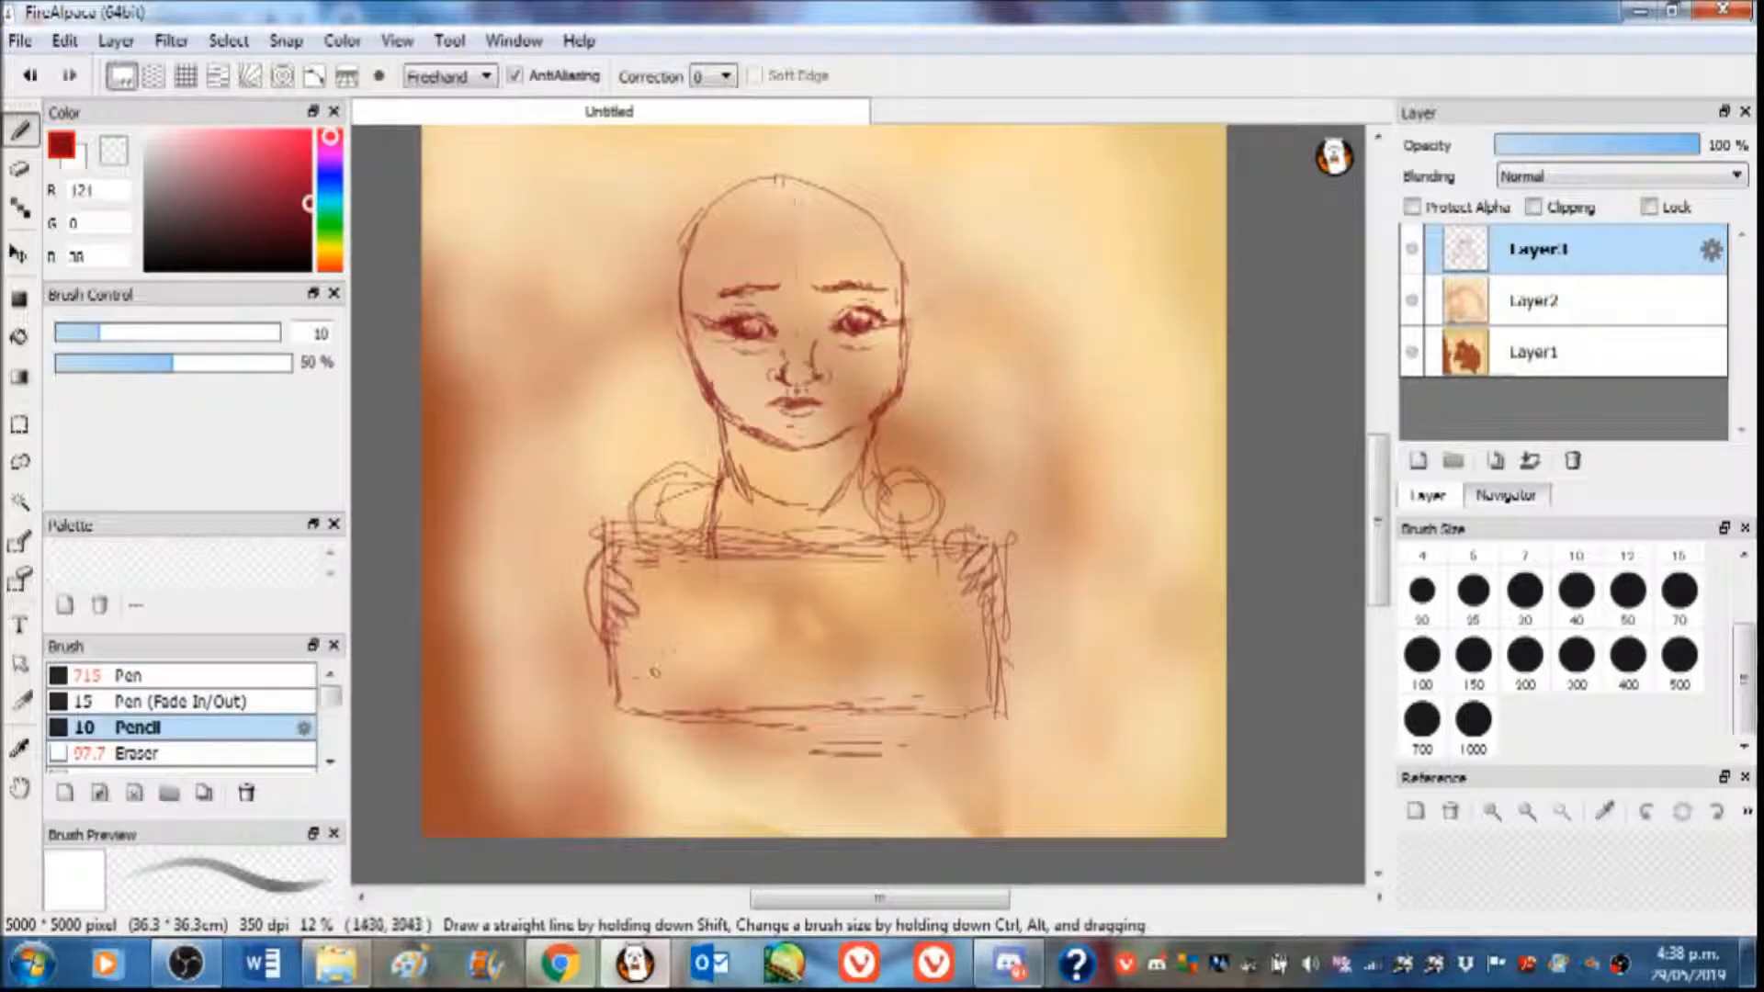
drag(642, 647, 877, 647)
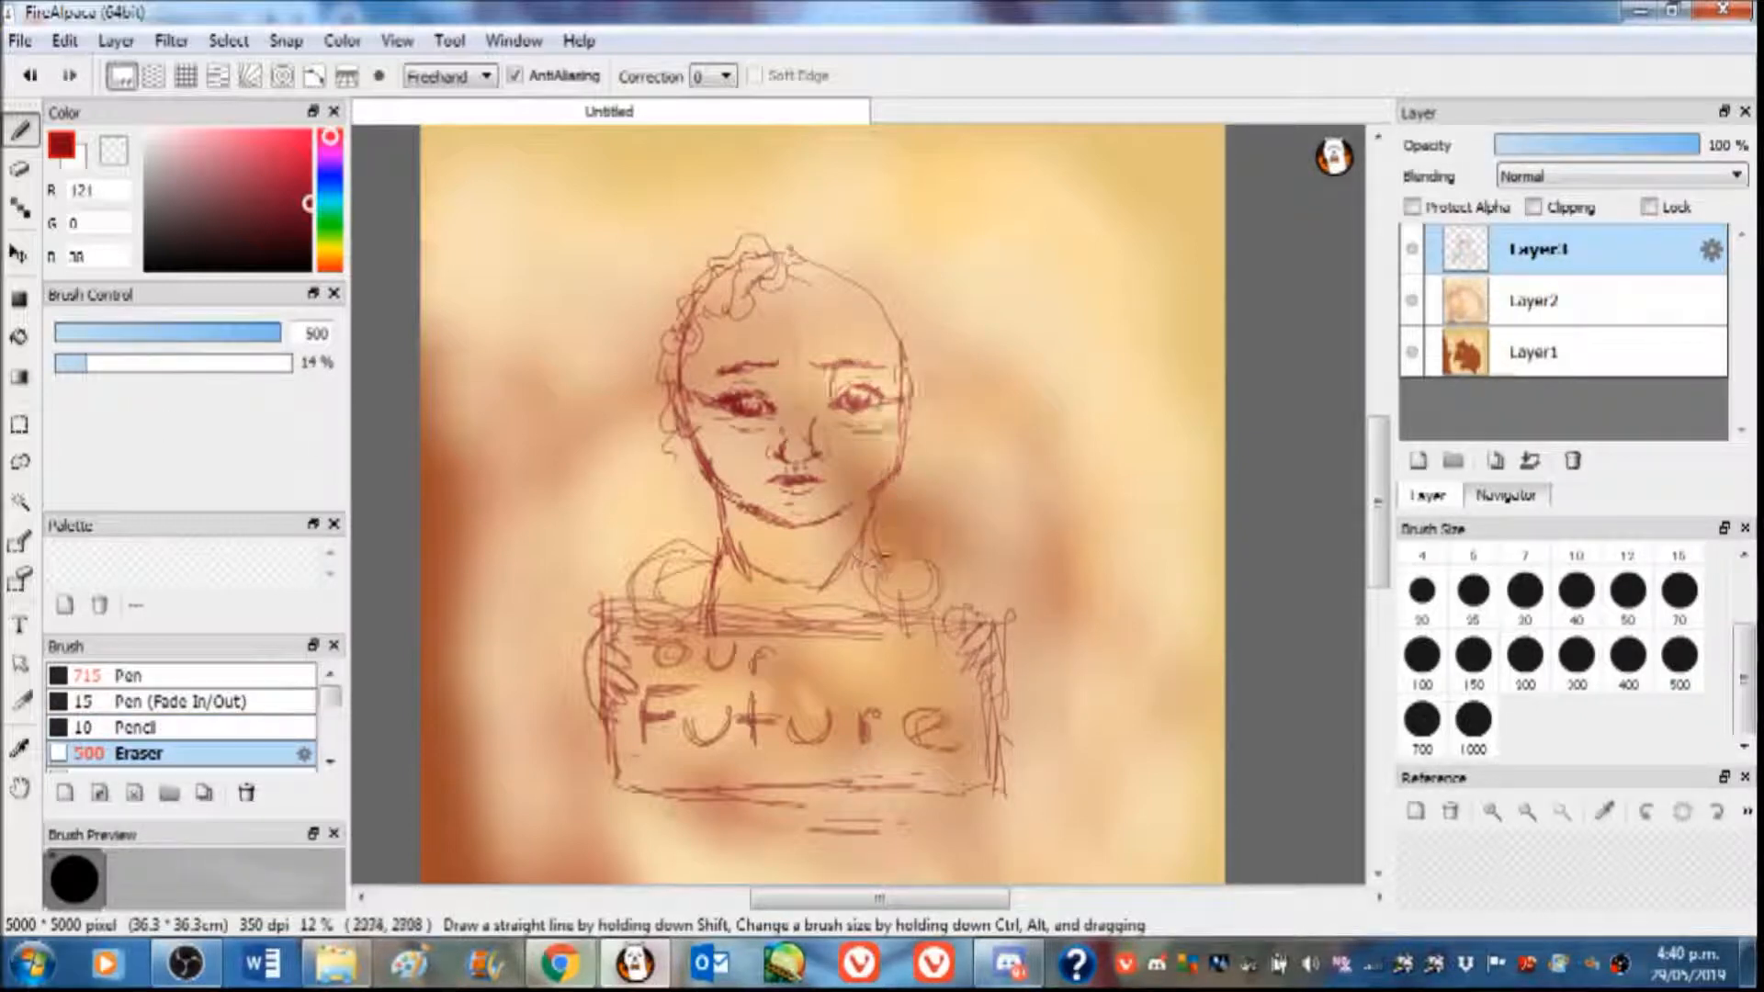
click(135, 727)
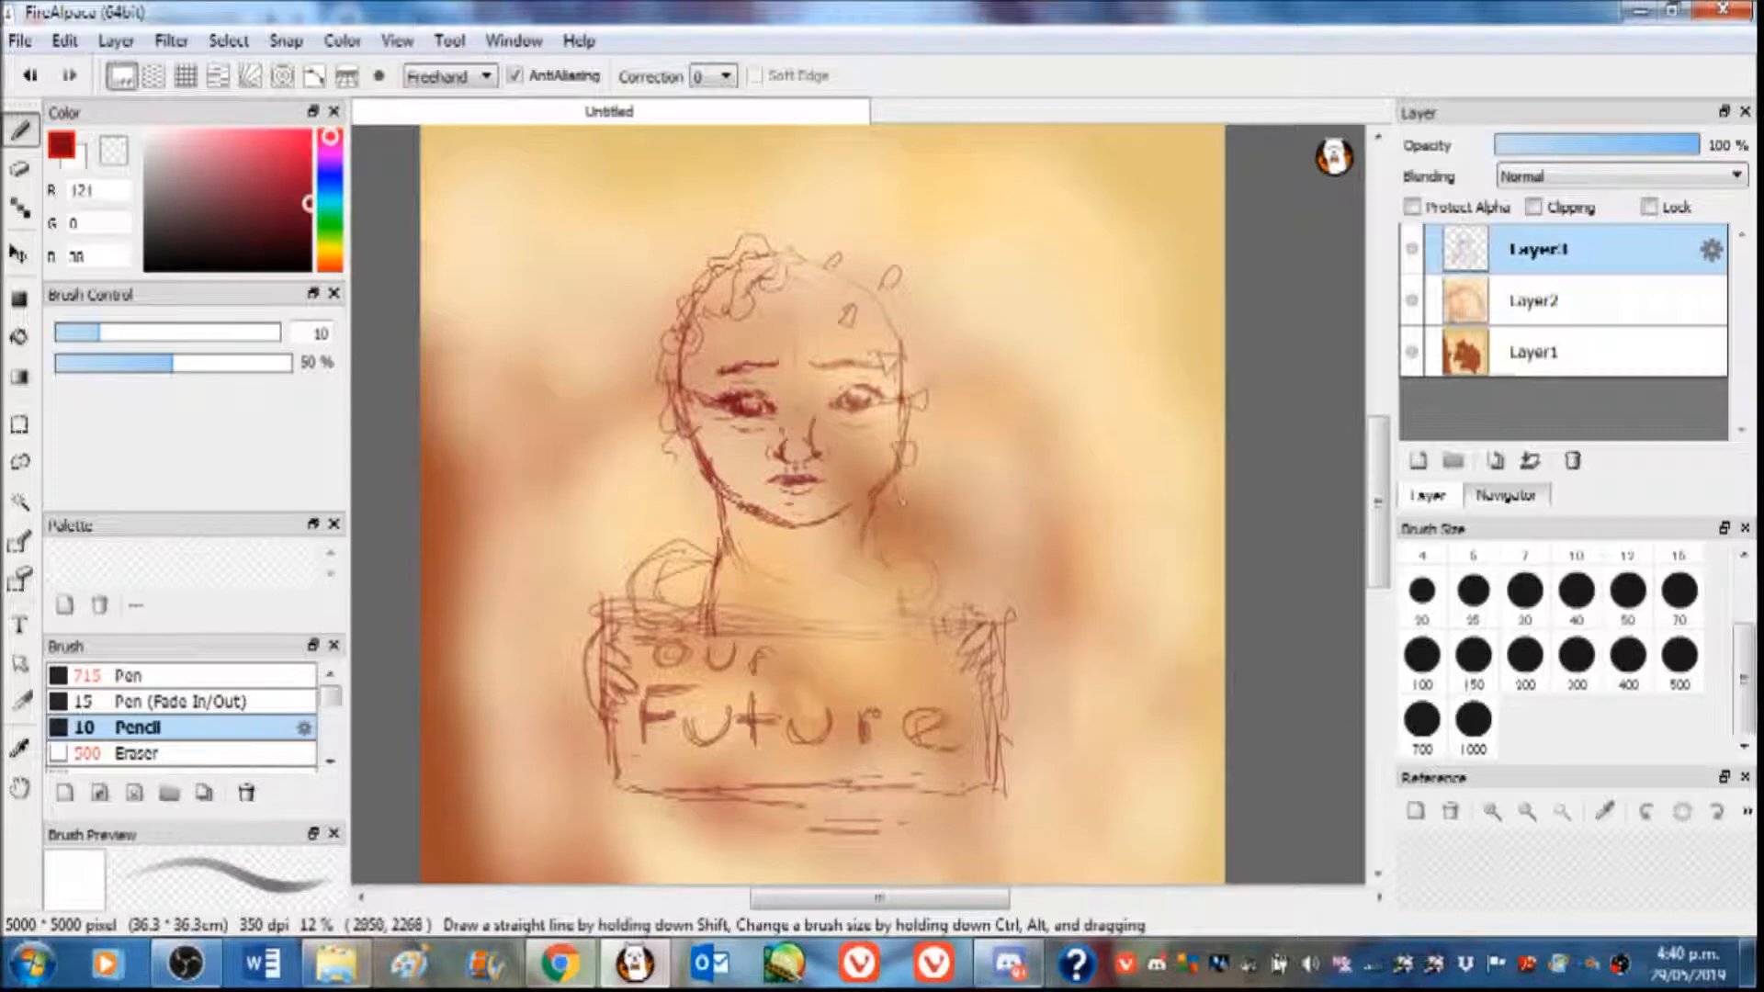
drag(968, 241, 1013, 619)
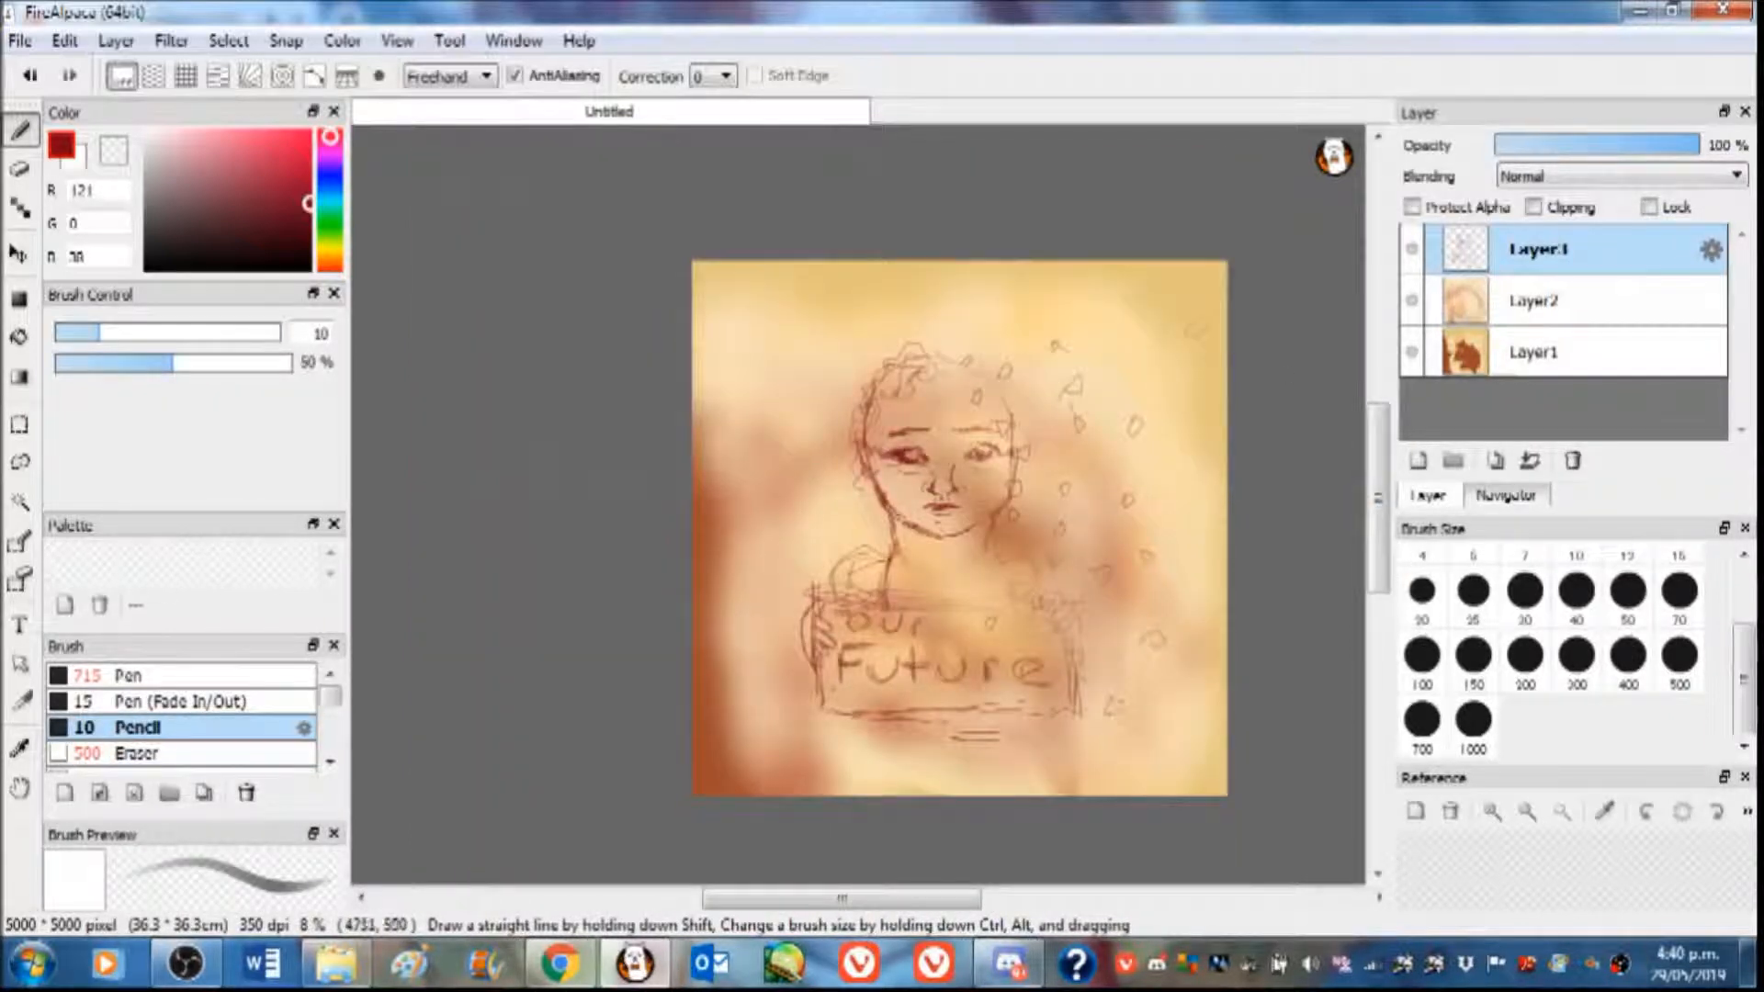
Add Layer4 and paint reddish-brown shading on the face, neck, eyes and curly hair
click(1419, 461)
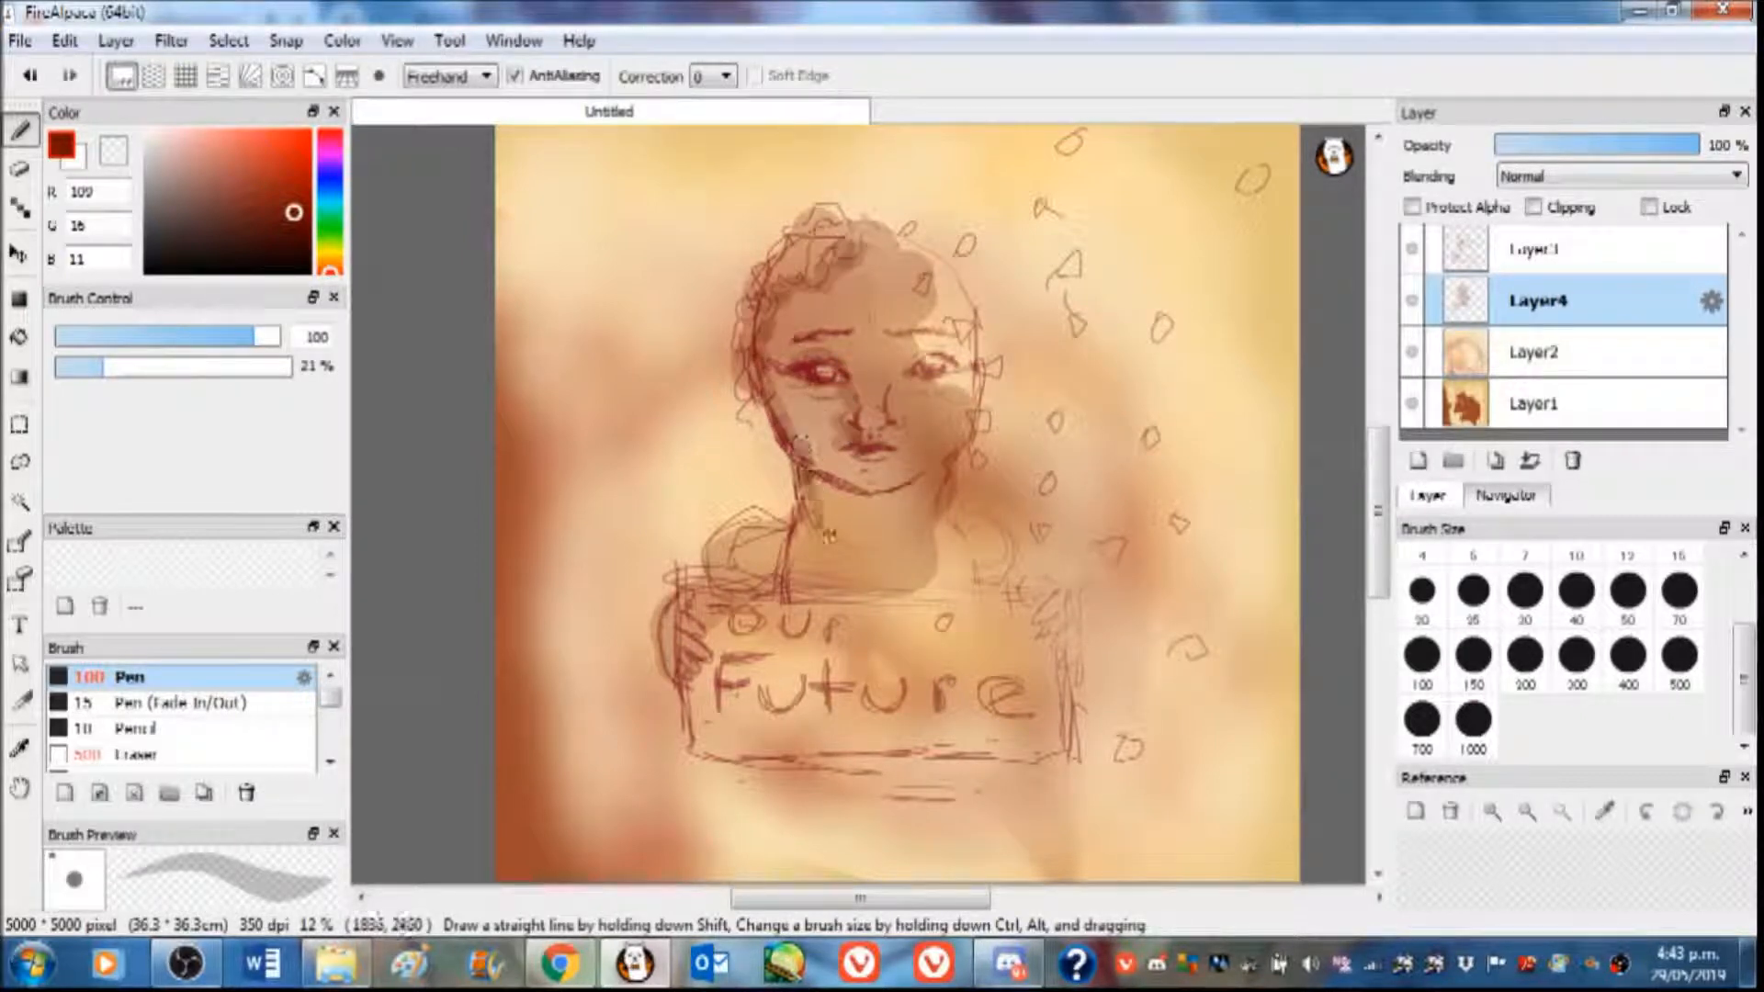
drag(855, 530, 697, 675)
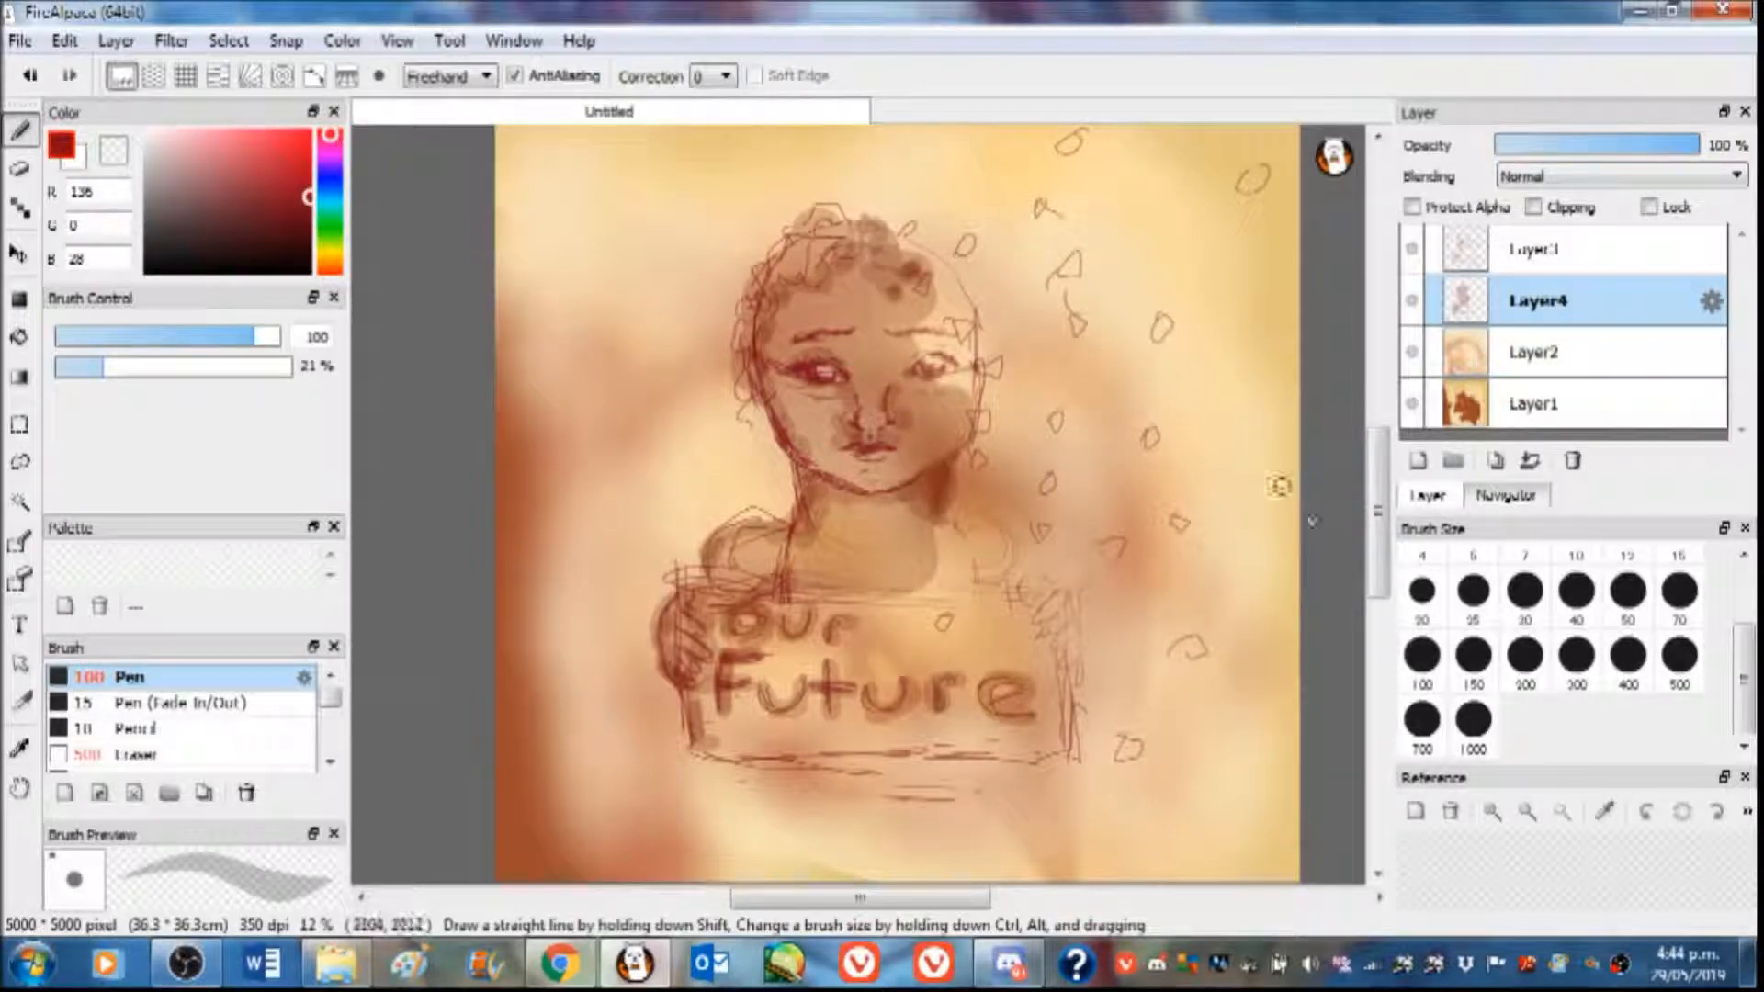
drag(856, 253, 853, 402)
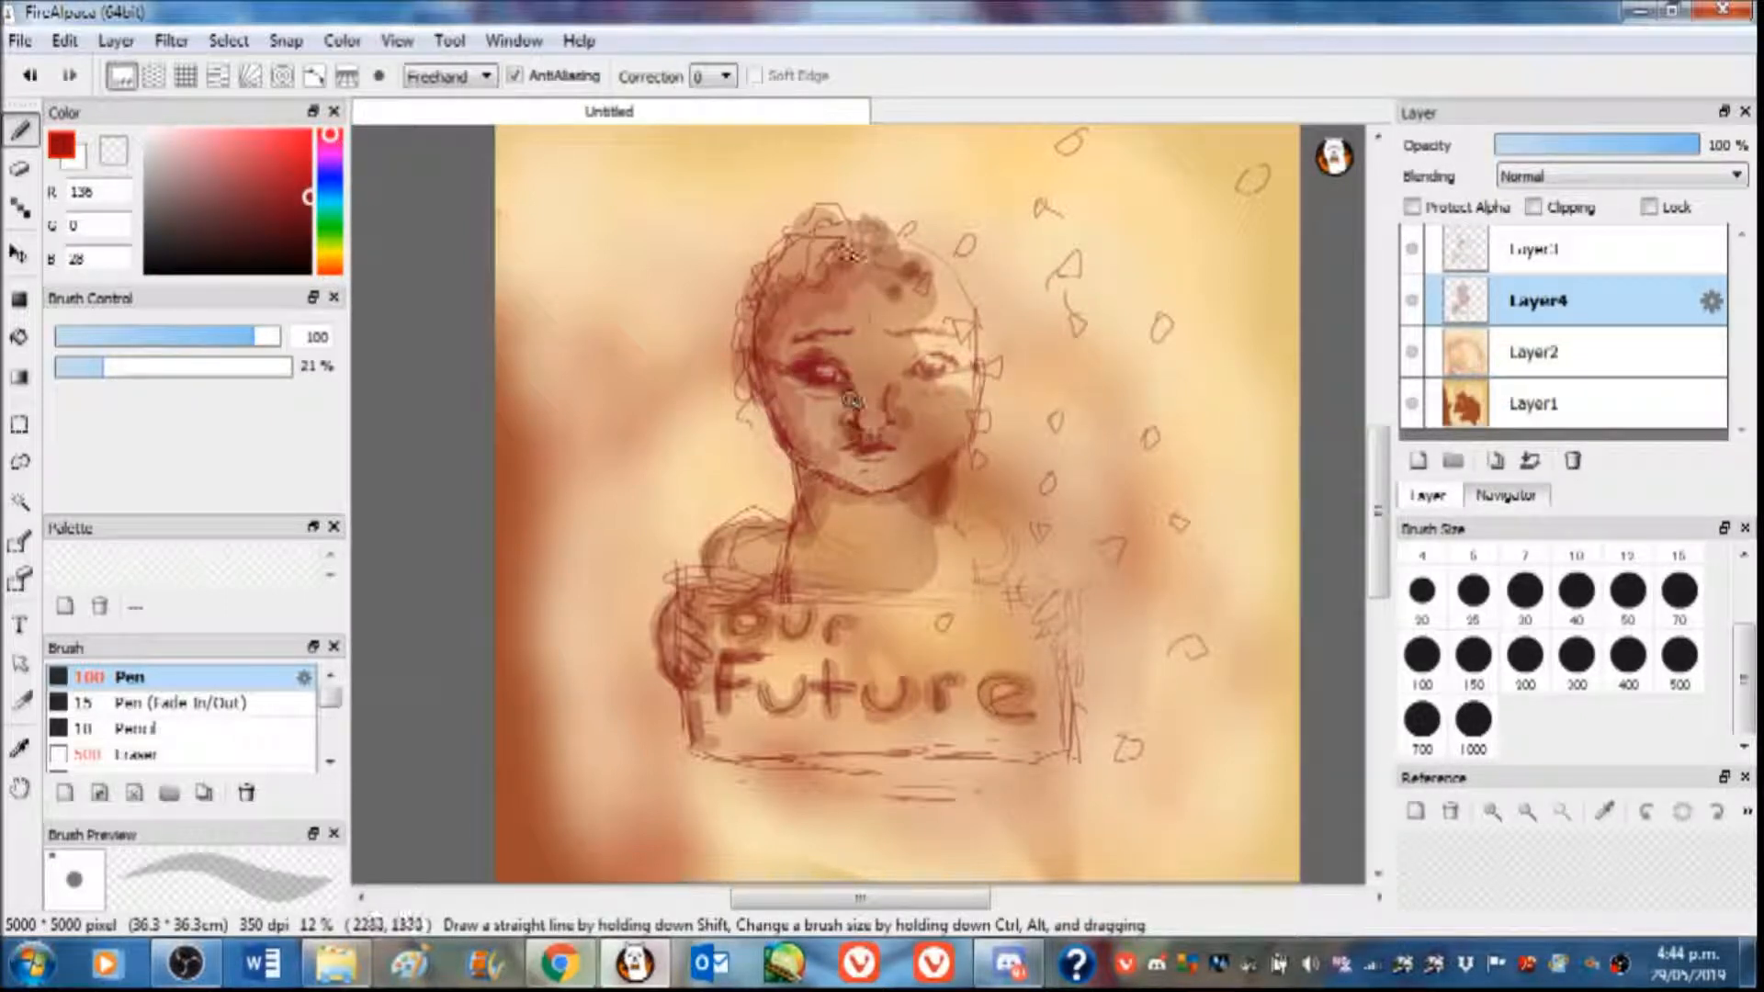
drag(832, 259, 872, 517)
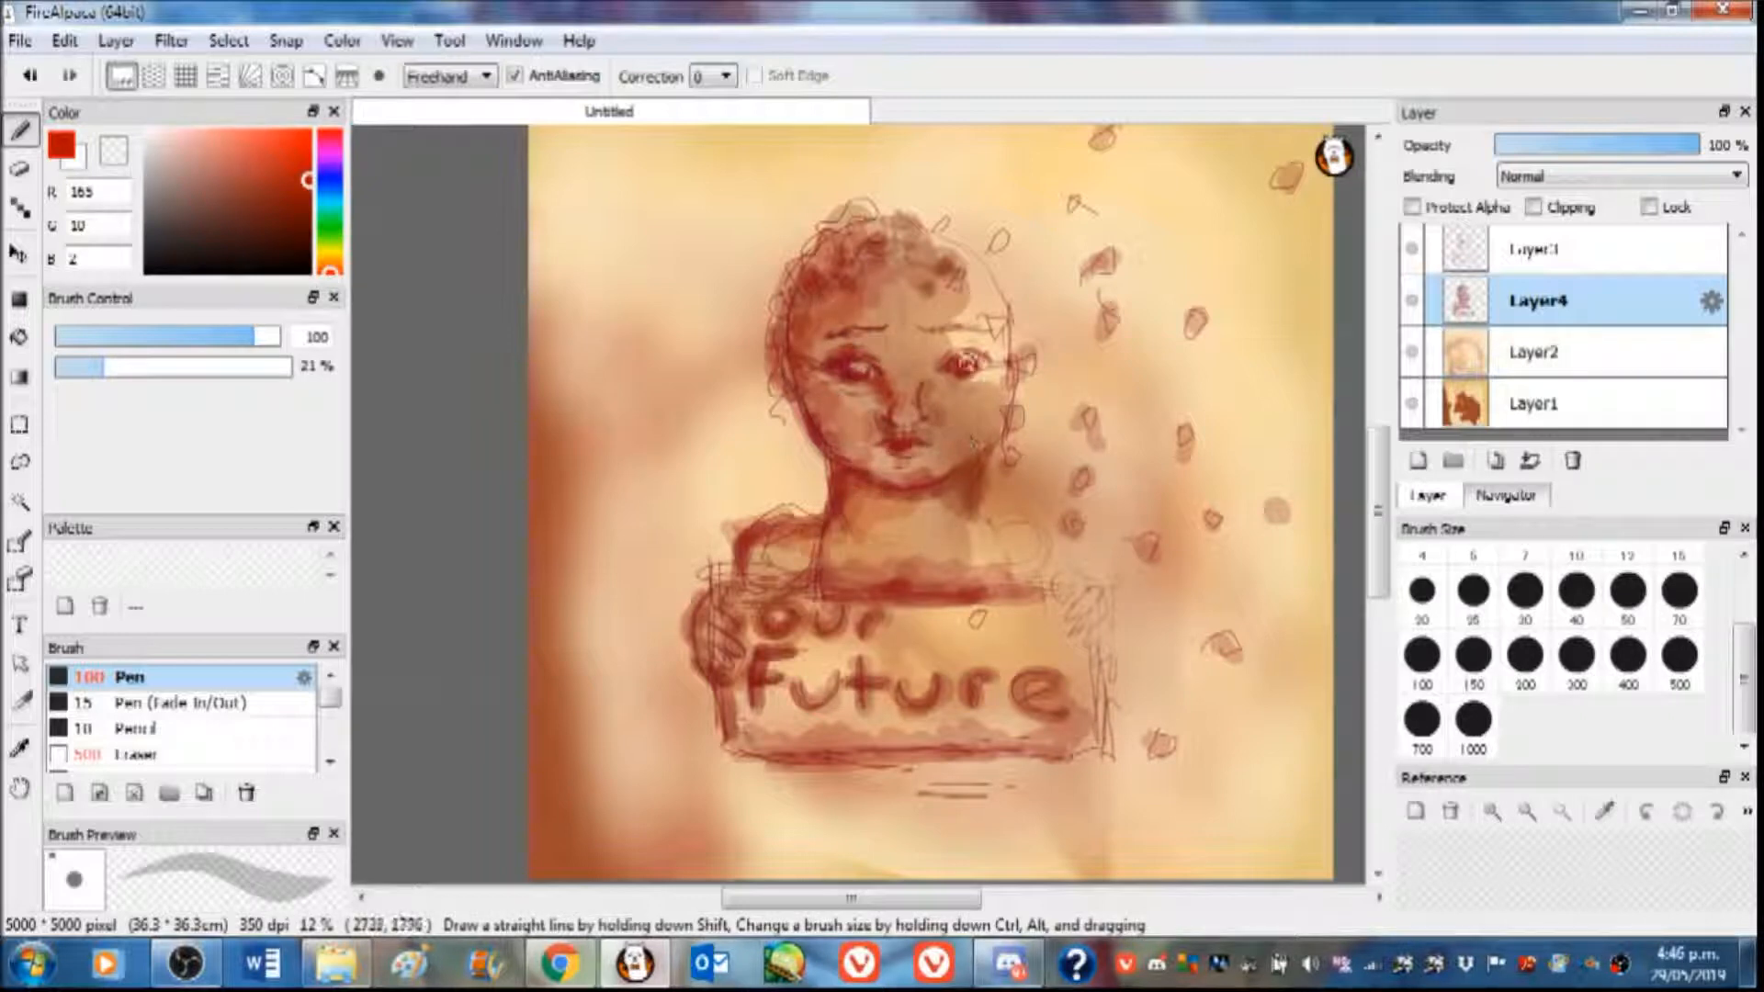
Dab translucent reddish-brown and peach bokeh circles among the leaves on Layer5
drag(721, 630, 1058, 686)
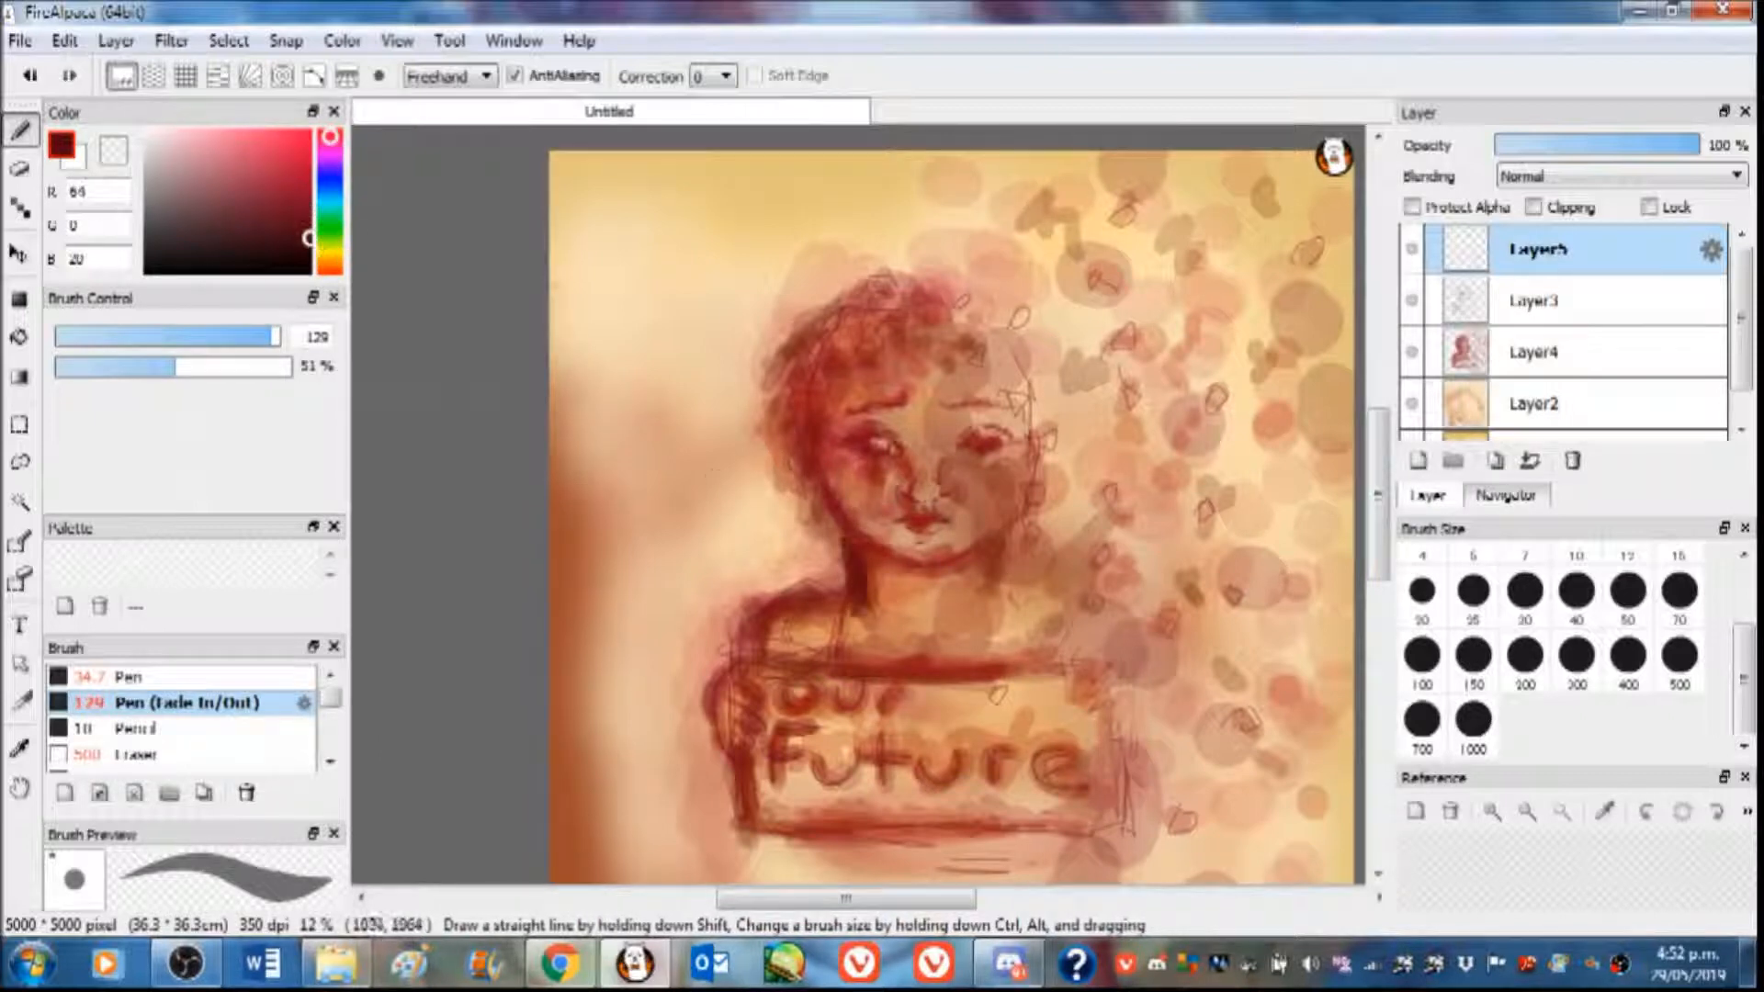
Add Layer6 and write a small signature with the size-4 Pen (Fade In/Out)
click(838, 608)
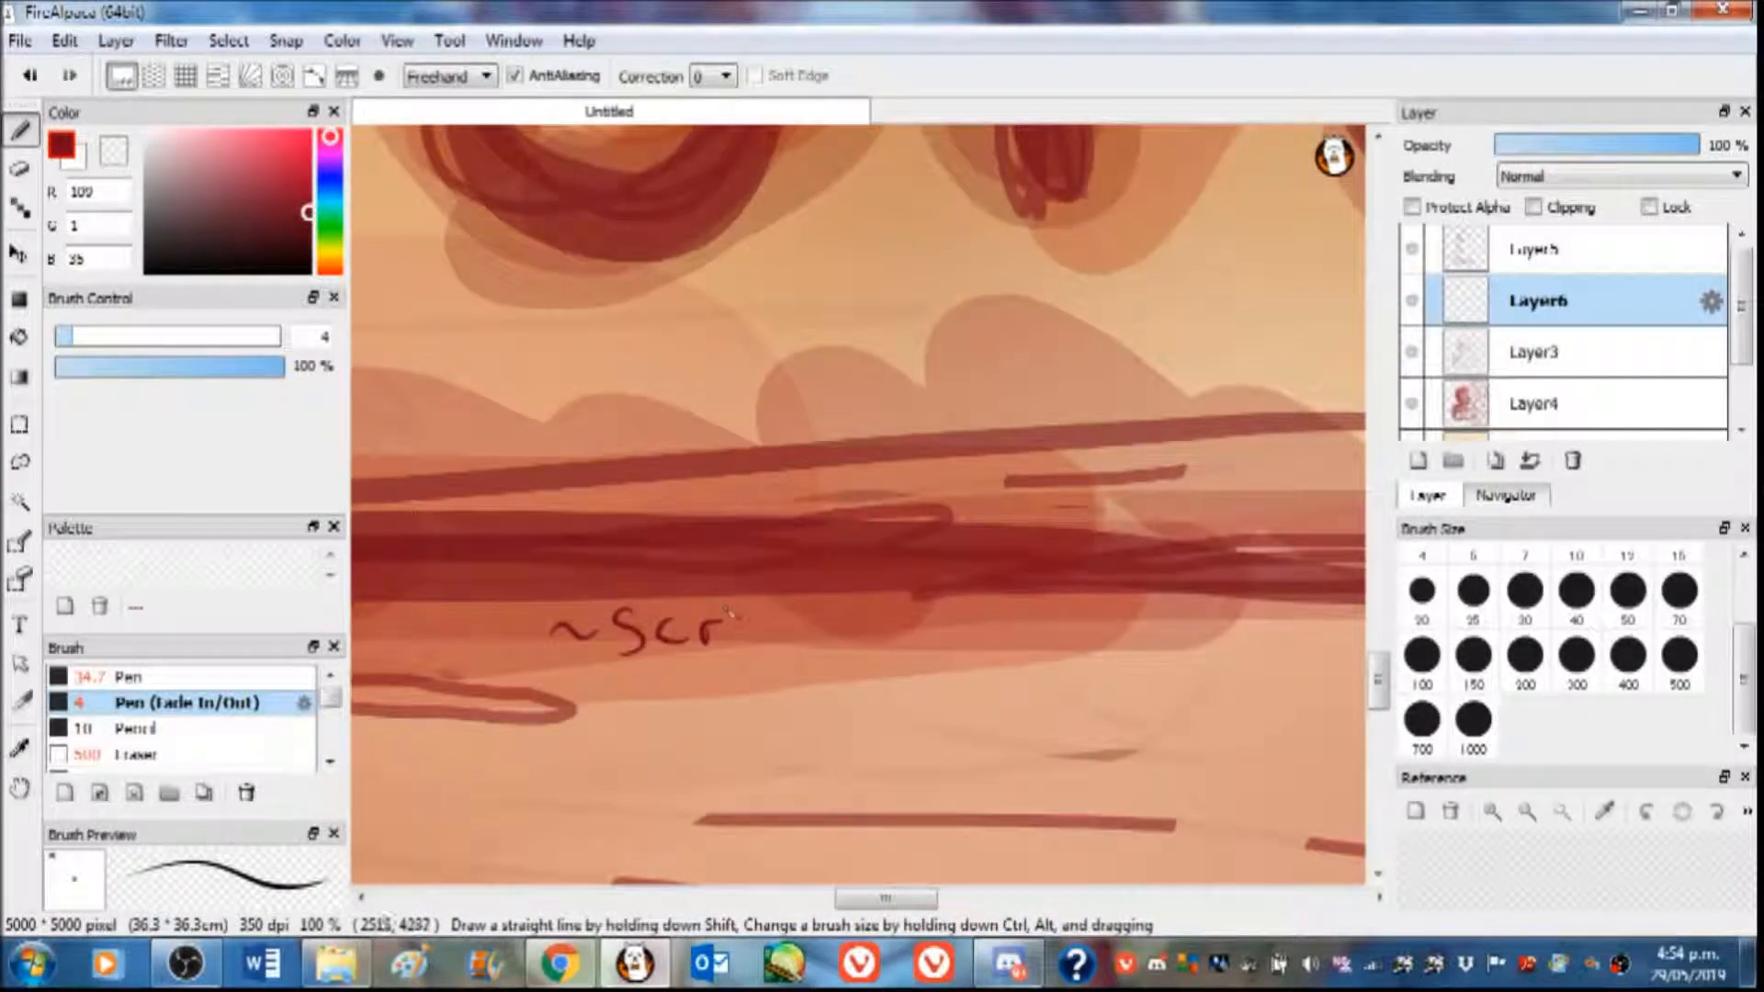
drag(732, 630, 1036, 642)
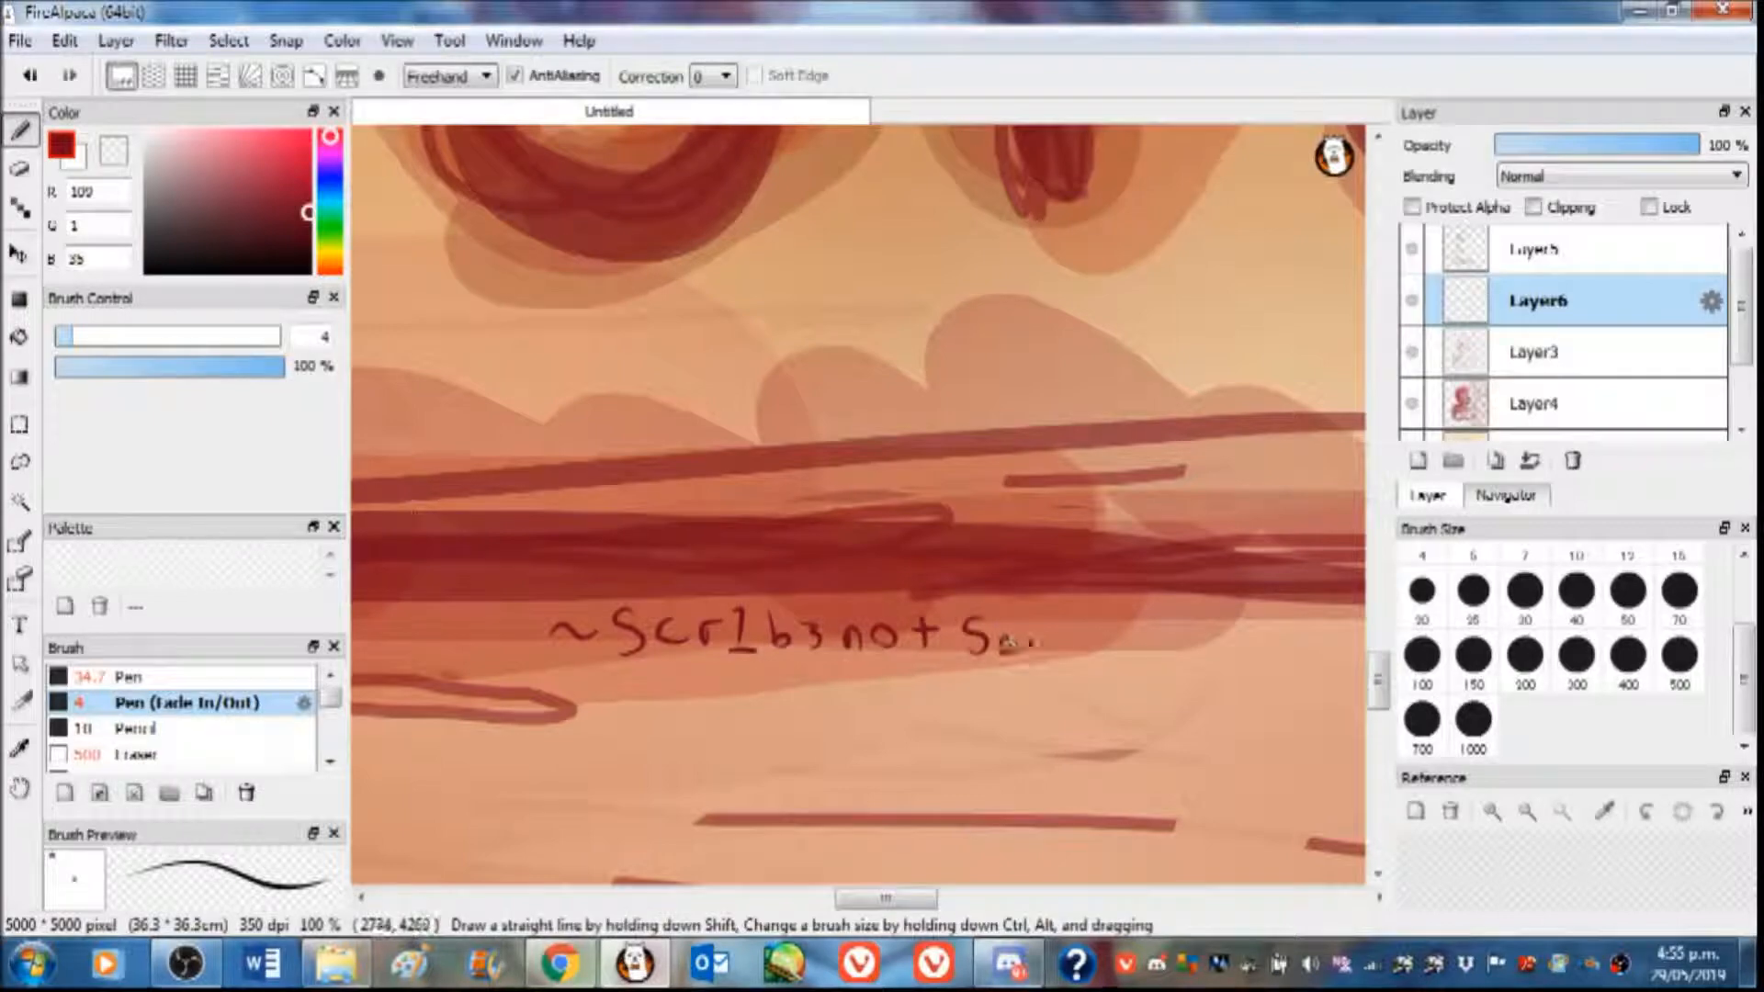